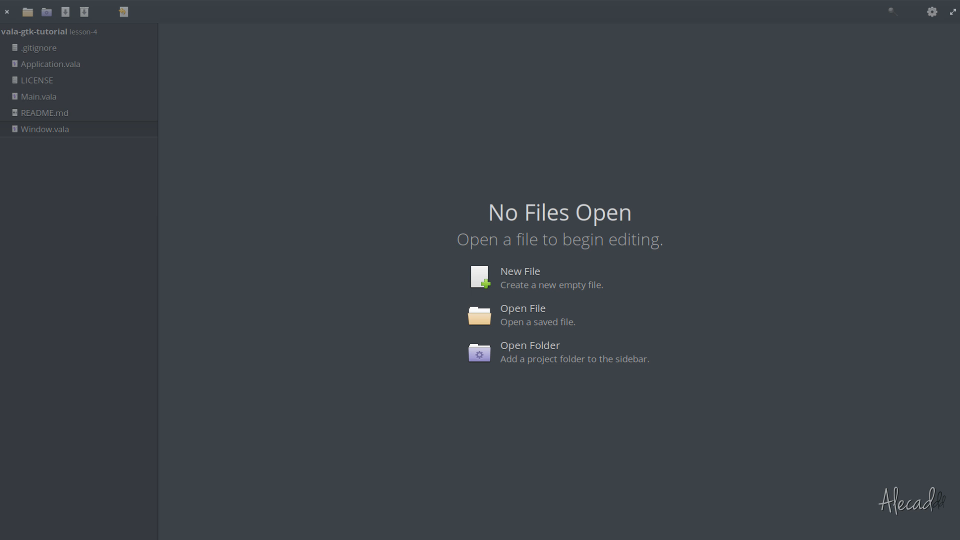
mouse_move(527, 73)
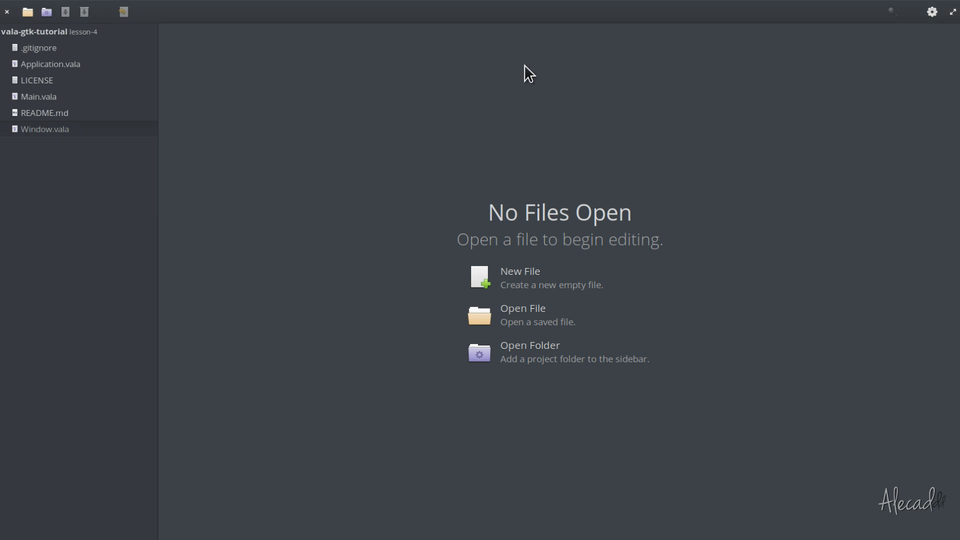
mouse_move(731, 145)
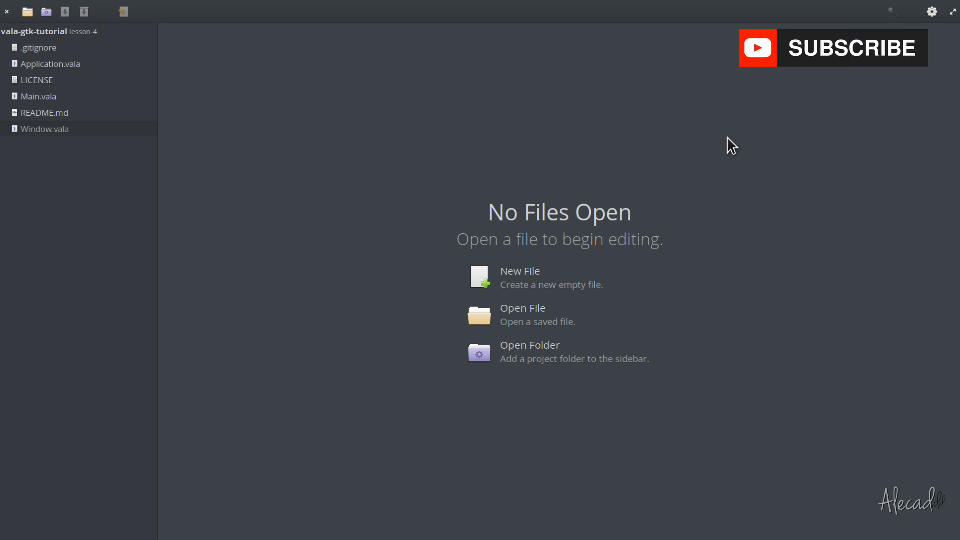
mouse_move(272, 81)
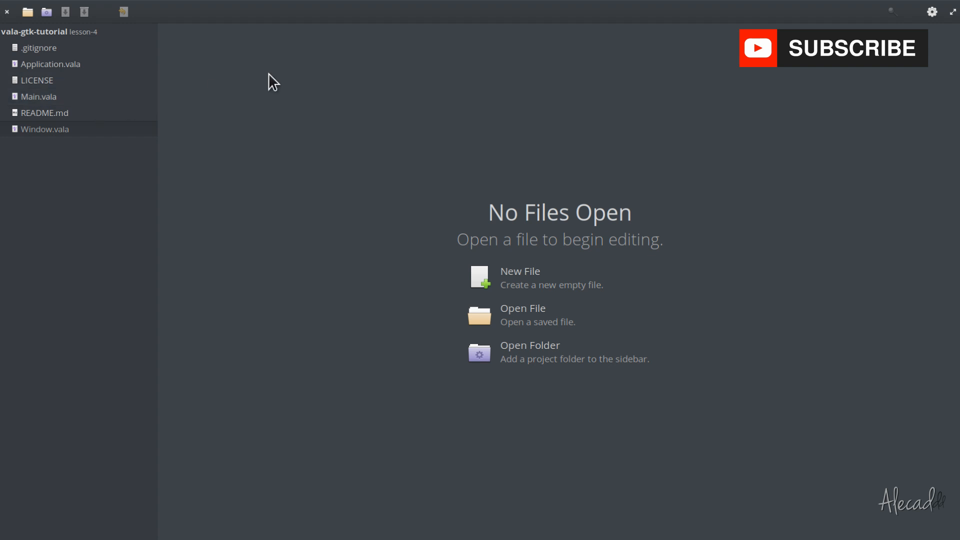
mouse_move(64, 187)
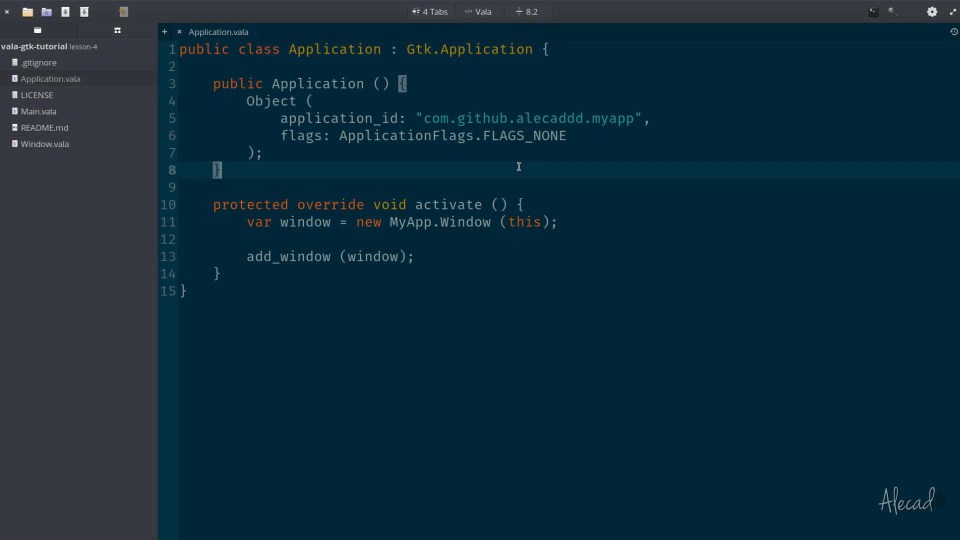
- Write the old valac --pkg gtk+-3.0 command for Window, Application and Main.vala in the embedded terminal
click(874, 12)
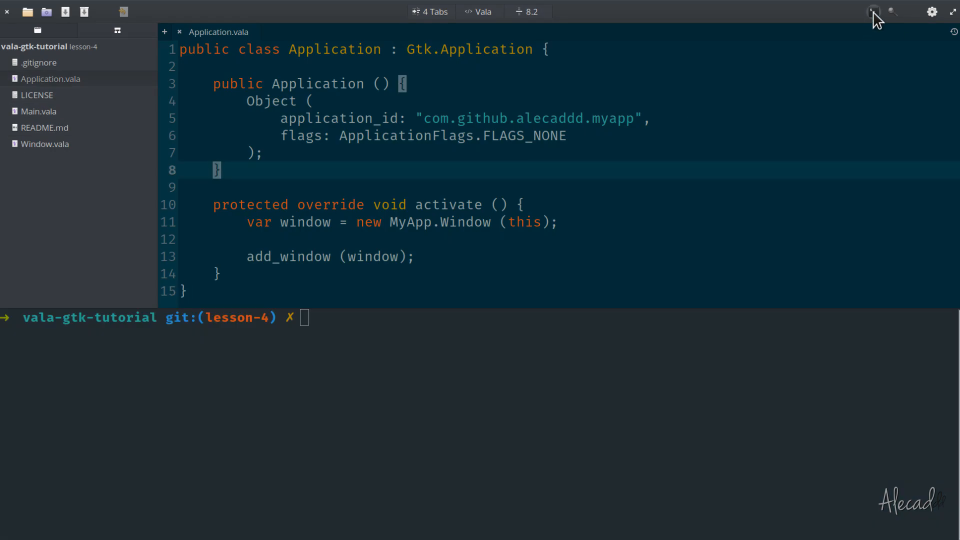
mouse_move(492, 364)
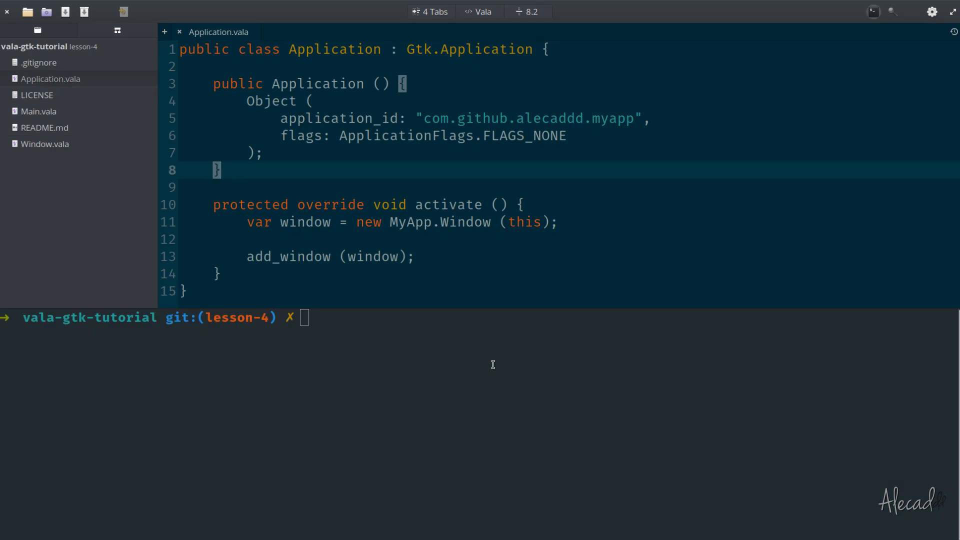
text(valac --pkg gtk+-3.0 Window.vala Application.vala Main.vala -o myapp)
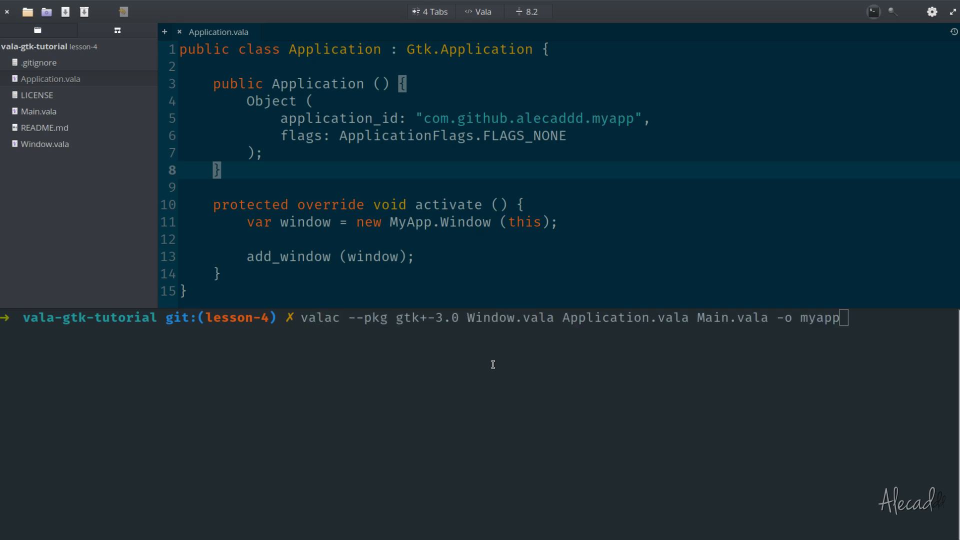
double_click(367, 317)
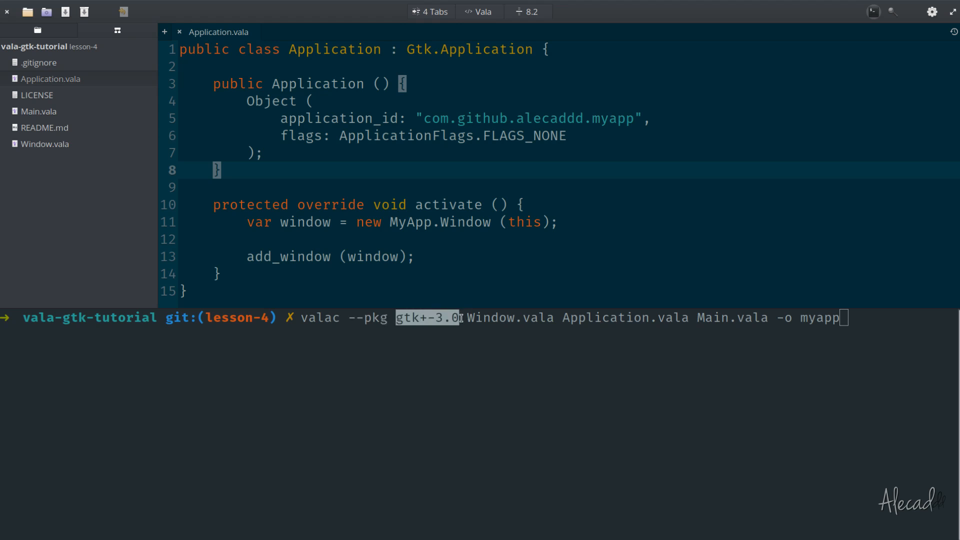
mouse_move(634, 426)
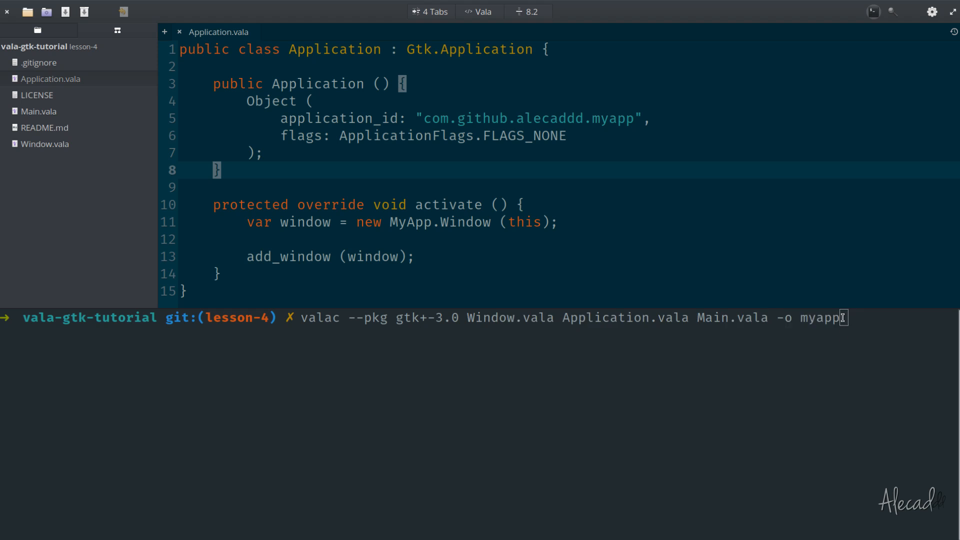
mouse_move(849, 387)
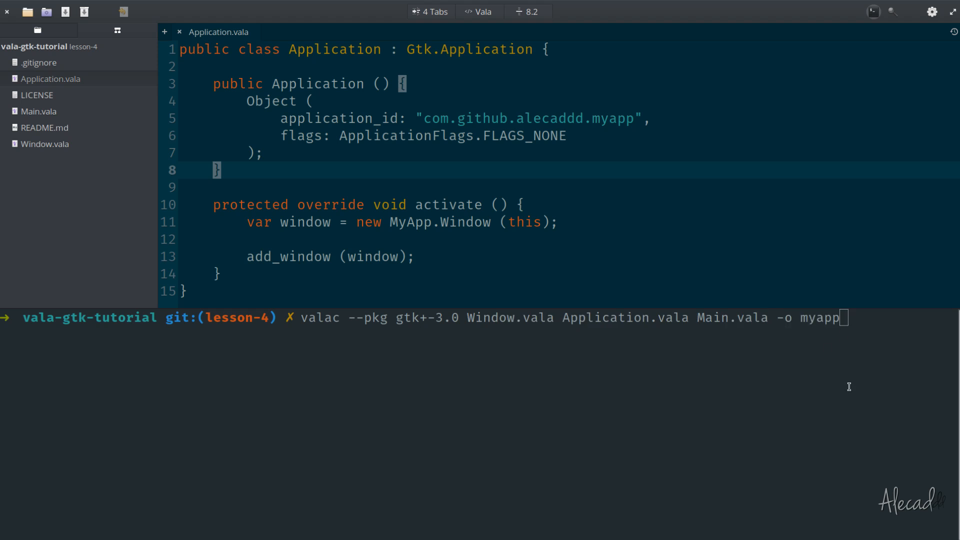
mouse_move(434, 384)
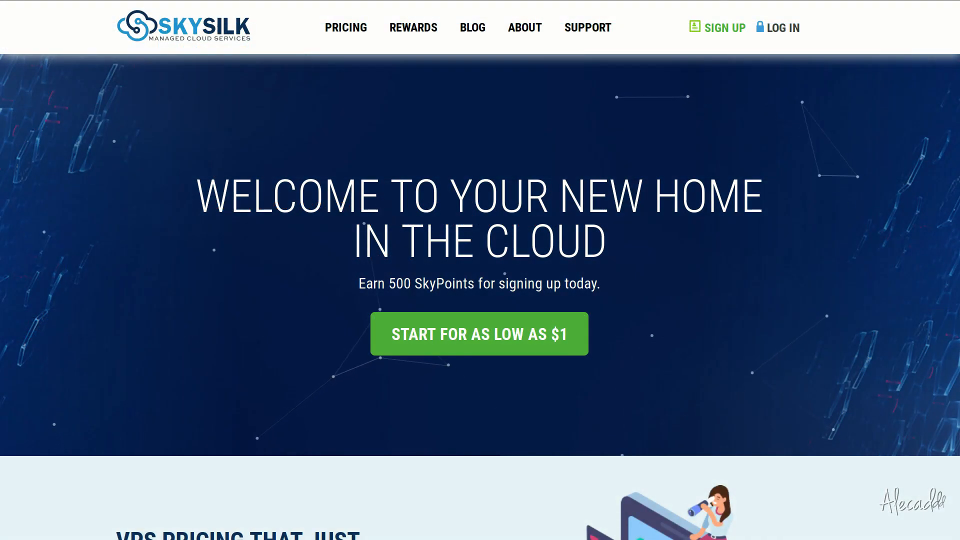
- Browse SkySilk's home page and Linux VPS pricing down to the processor and datacenter choices
scroll(down, 3)
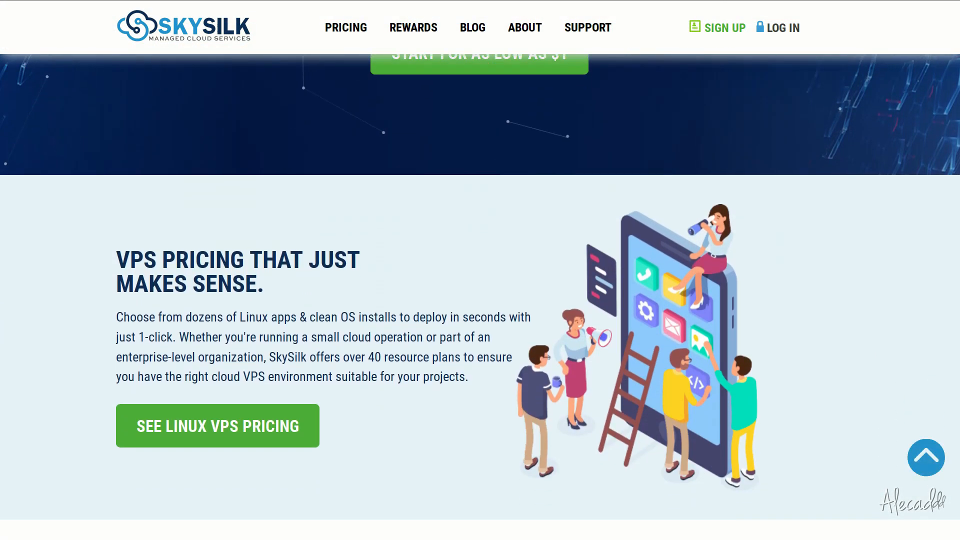
scroll(down, 3)
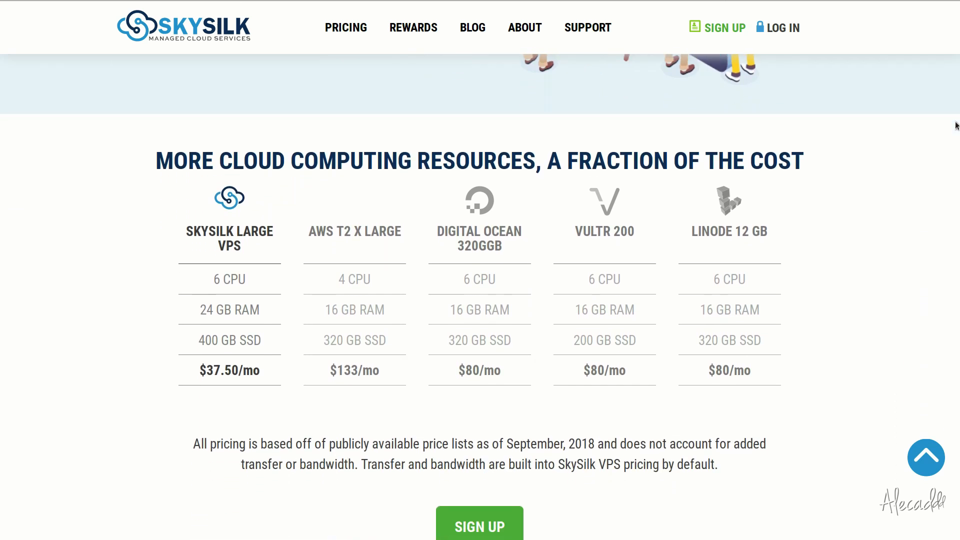
scroll(down, 3)
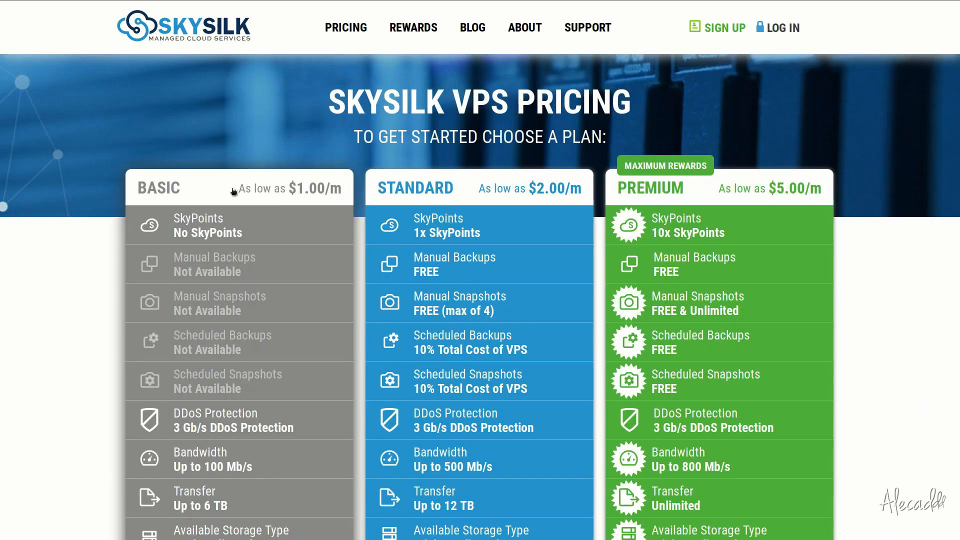
double_click(288, 188)
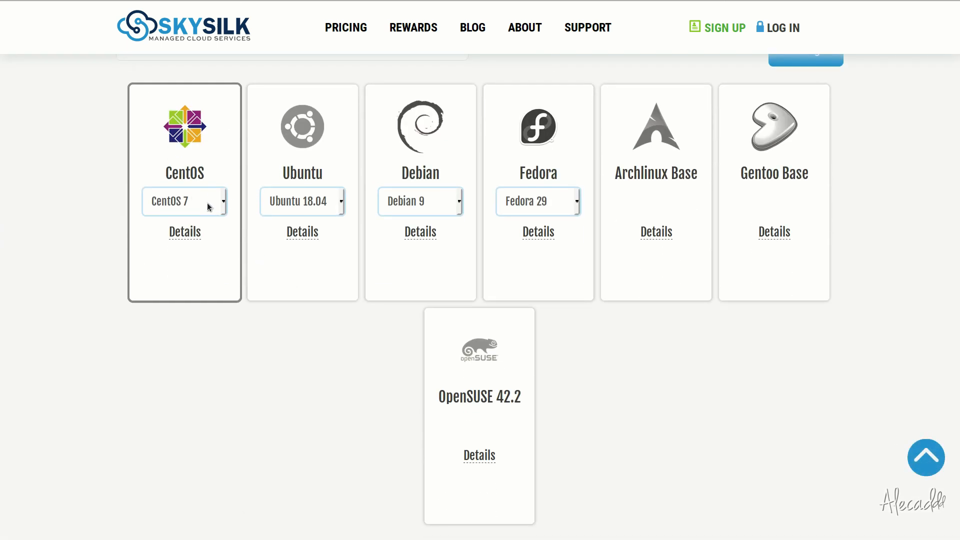
scroll(down, 3)
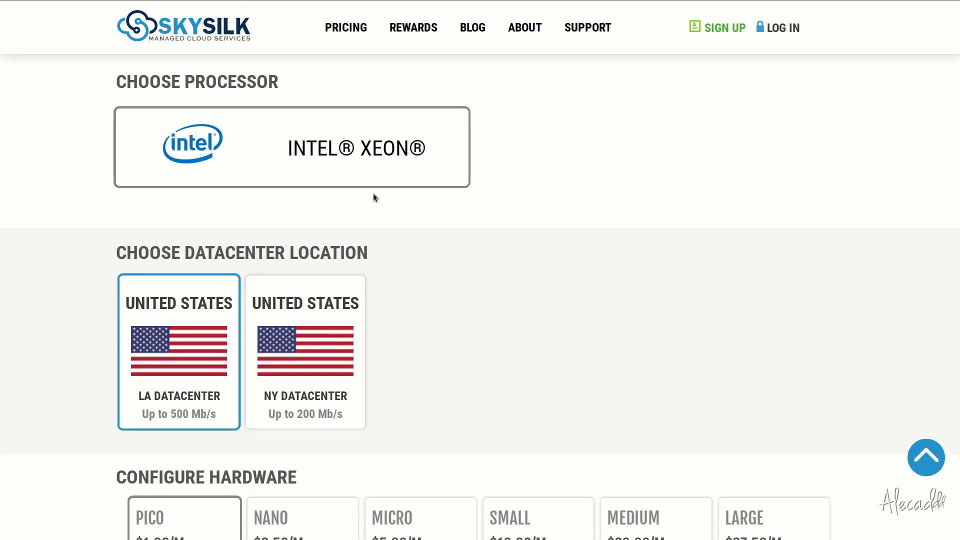
scroll(down, 3)
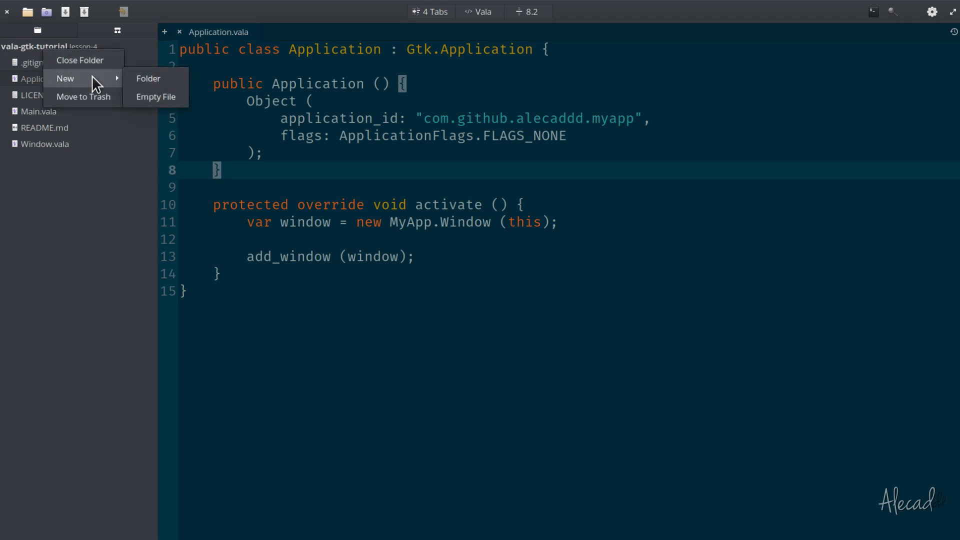
- Create a new empty file named meson.build in the project folder
click(156, 97)
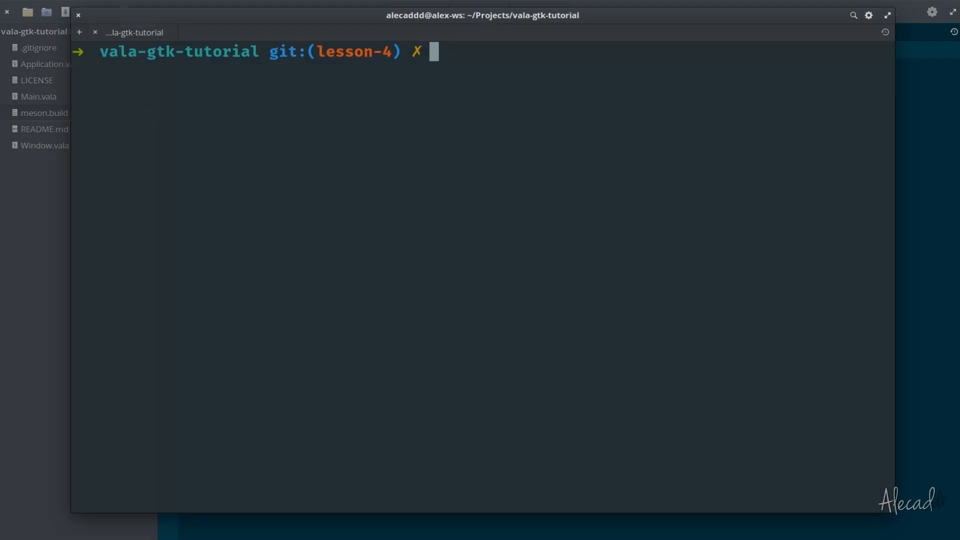
mouse_move(527, 138)
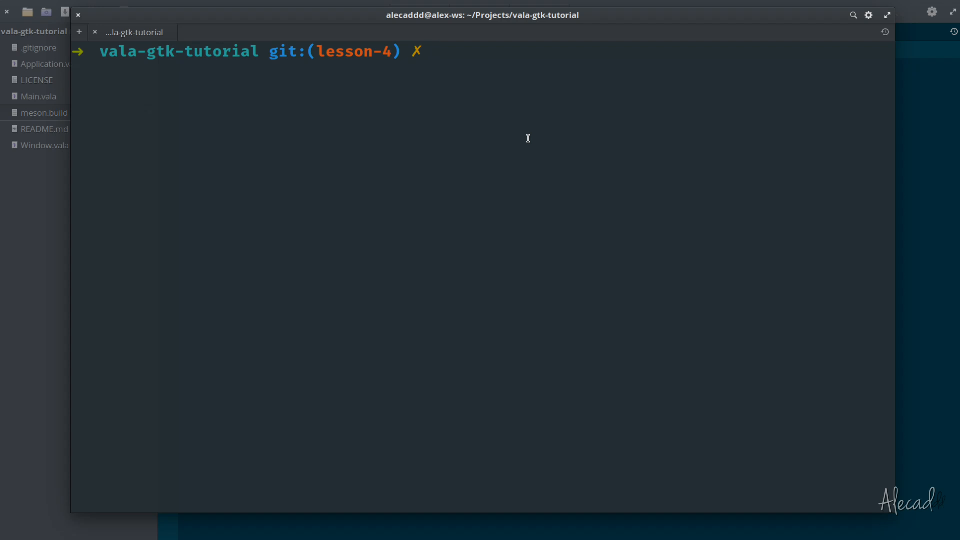
- Run which meson and meson -v to confirm /usr/bin/meson version 0.48.2, then clear the screen
text(which meson)
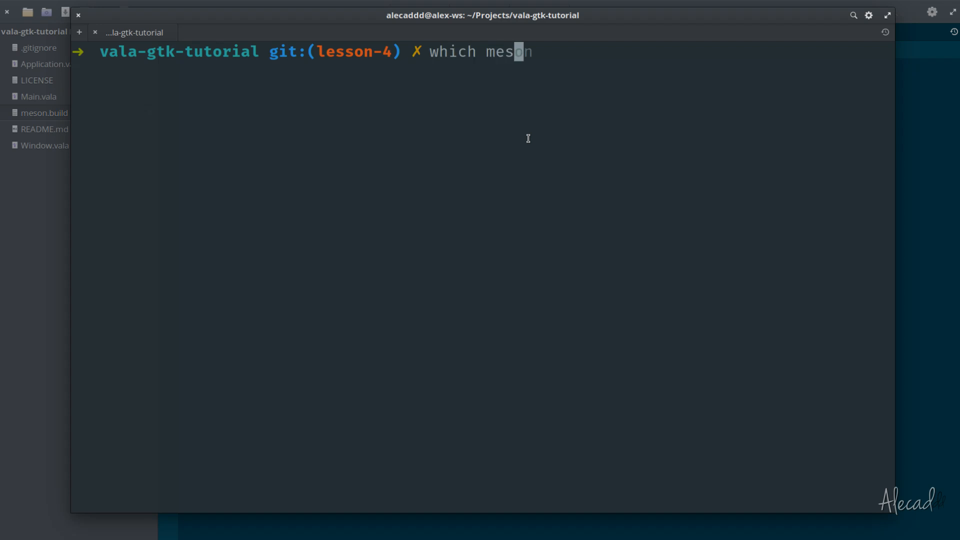
key(Return)
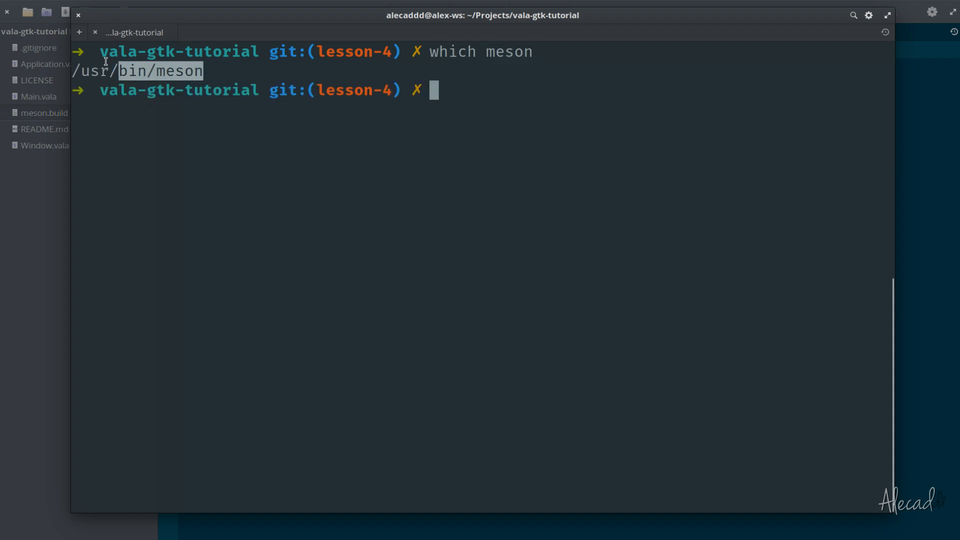
text(meson -v)
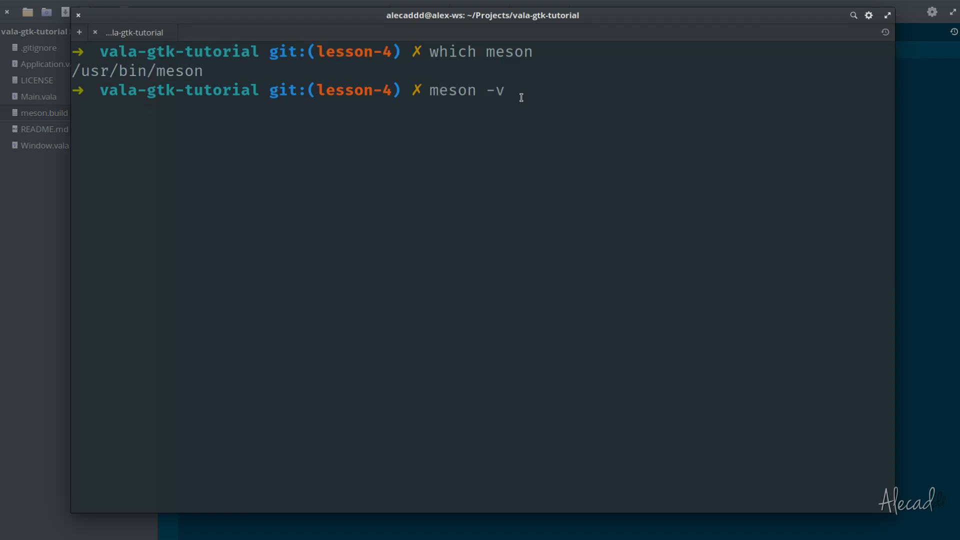
key(Return)
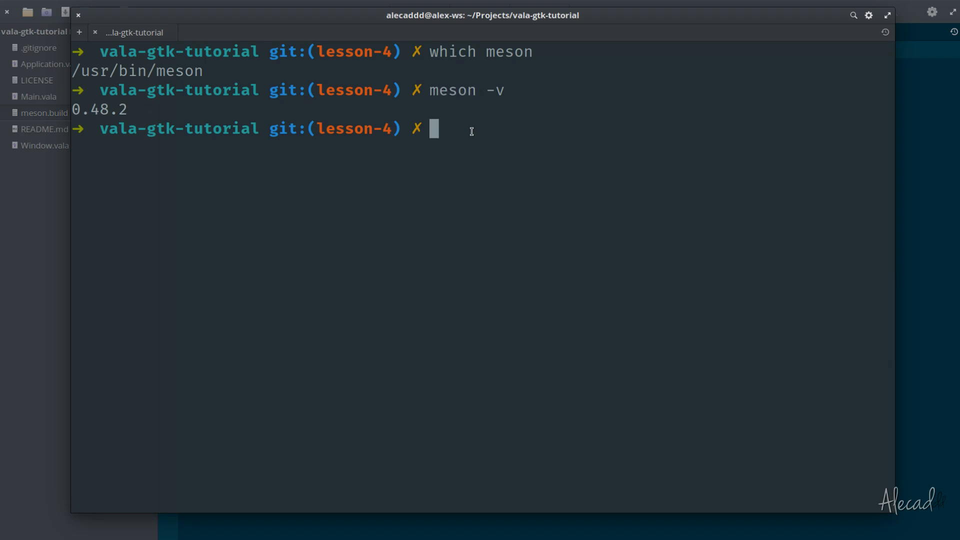
key(ctrl+l)
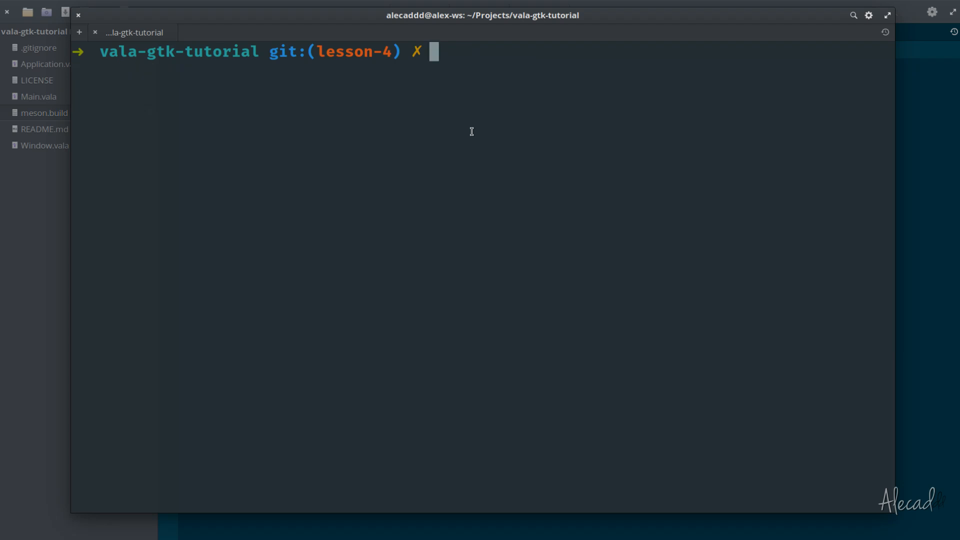
- Start meson.build with an empty project('') call and set its highlighting language to Meson
click(77, 15)
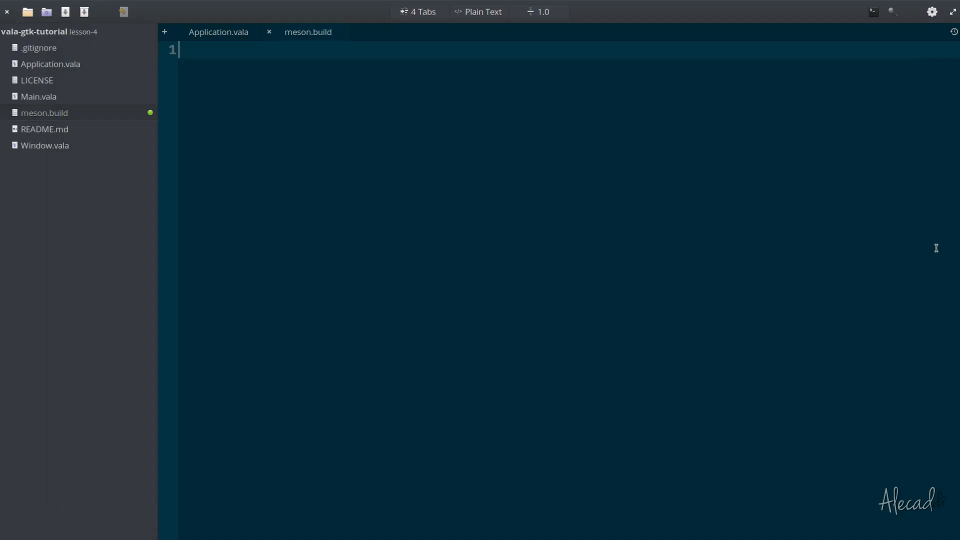
mouse_move(282, 54)
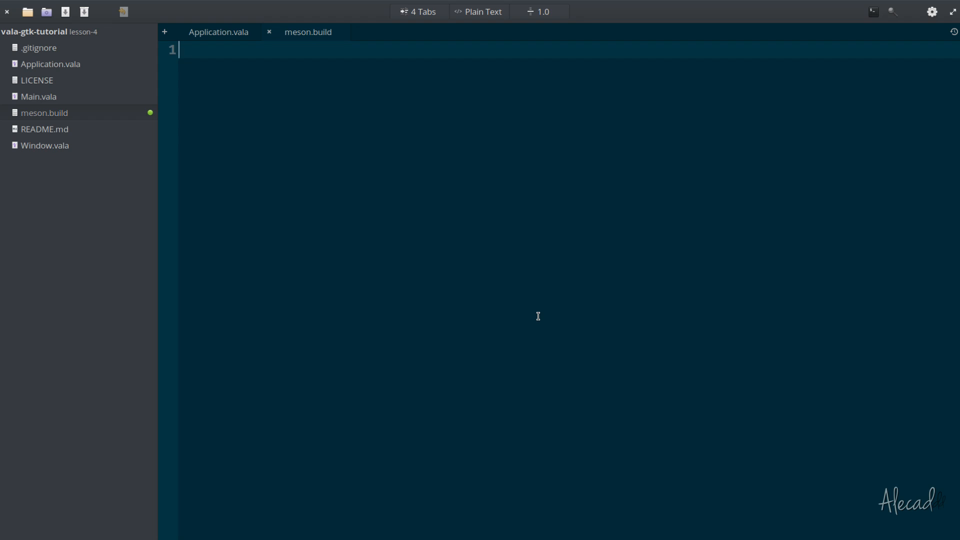
text(project())
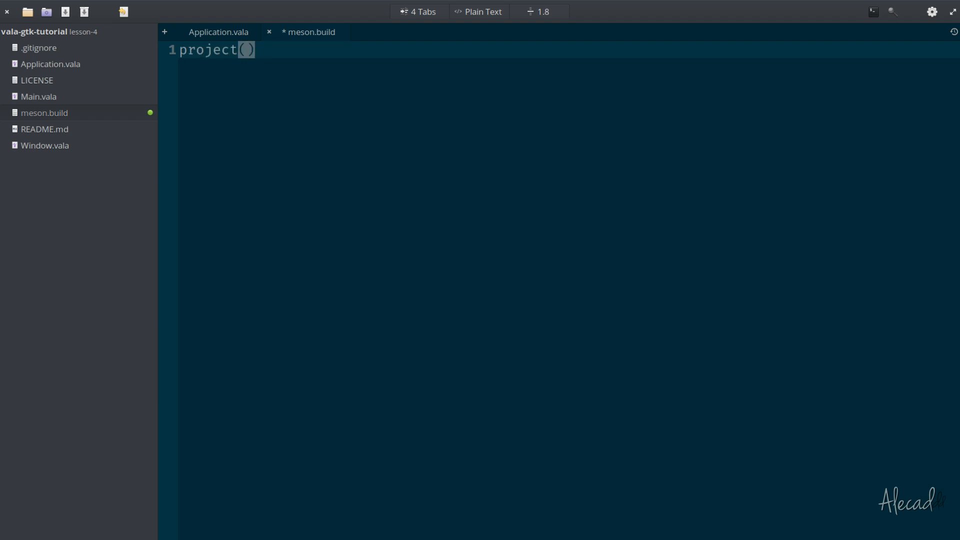
text(')
text(meson)
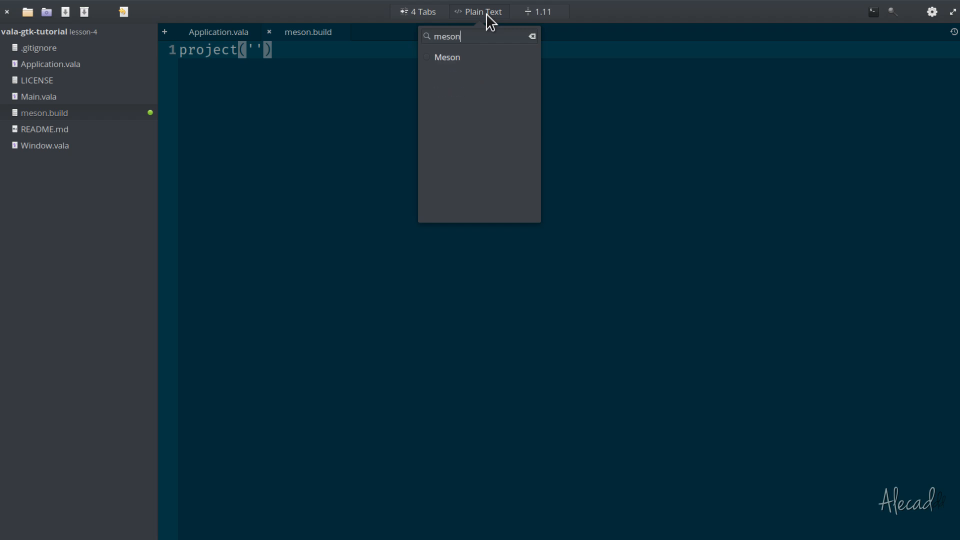
click(447, 57)
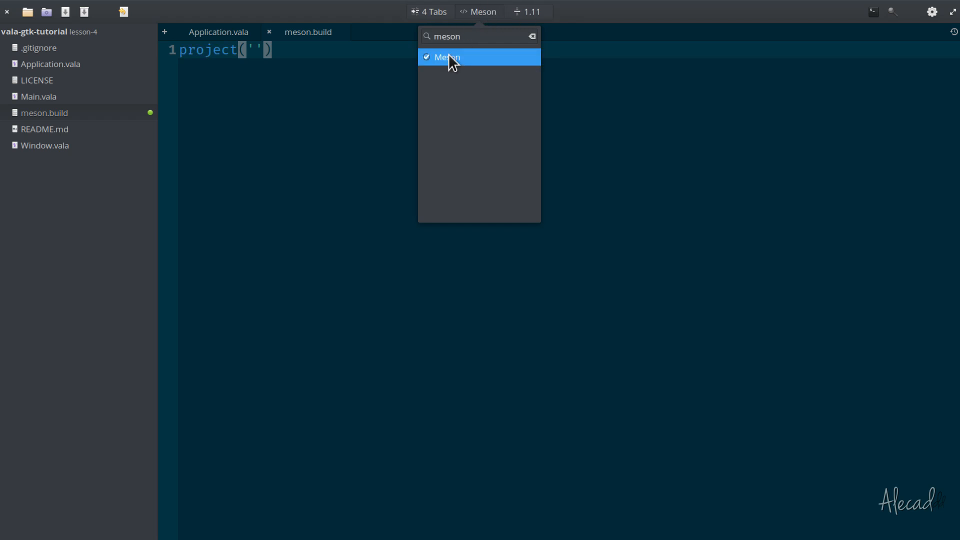
click(447, 57)
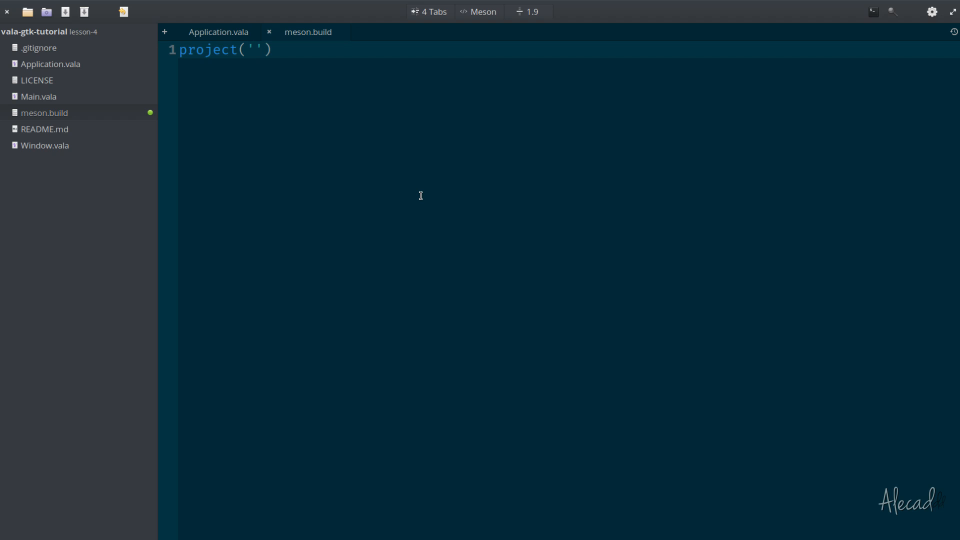
- Declare project('com.github.alecaddd.jarvis', 'vala', 'c') on the first line
click(256, 50)
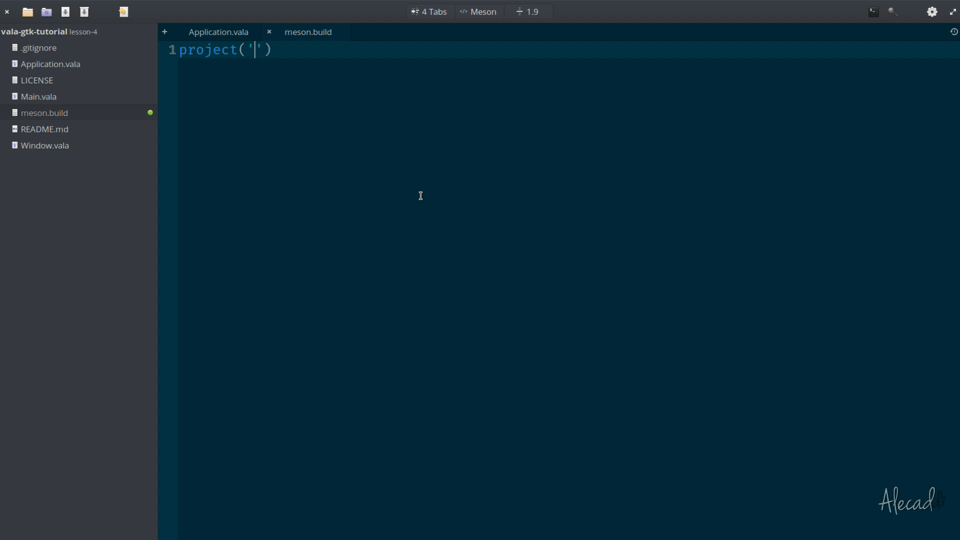
text(com.)
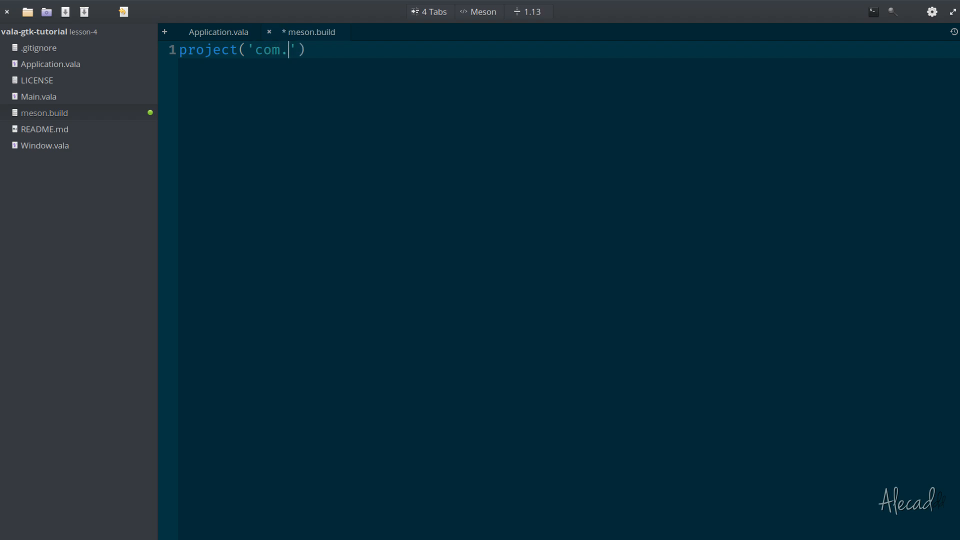
text(github.)
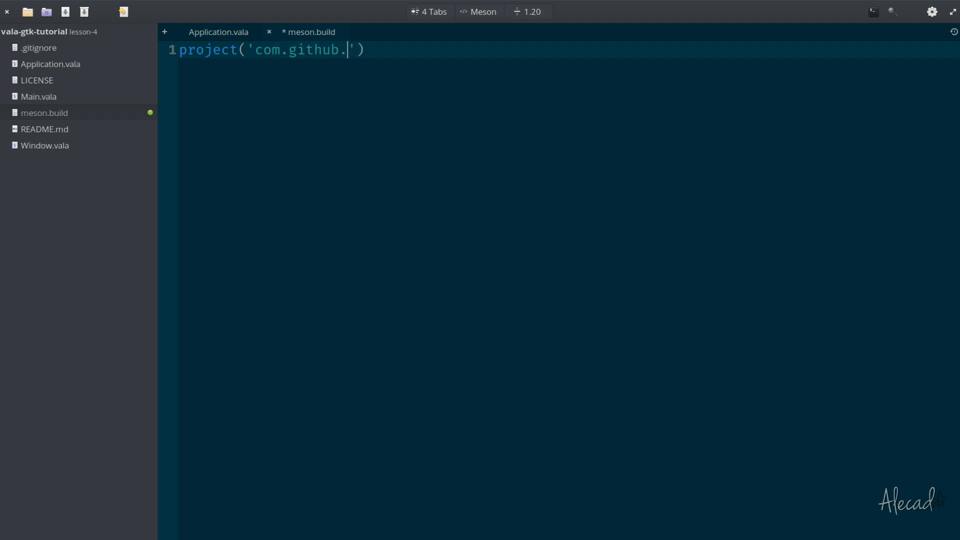
text(alecadd)
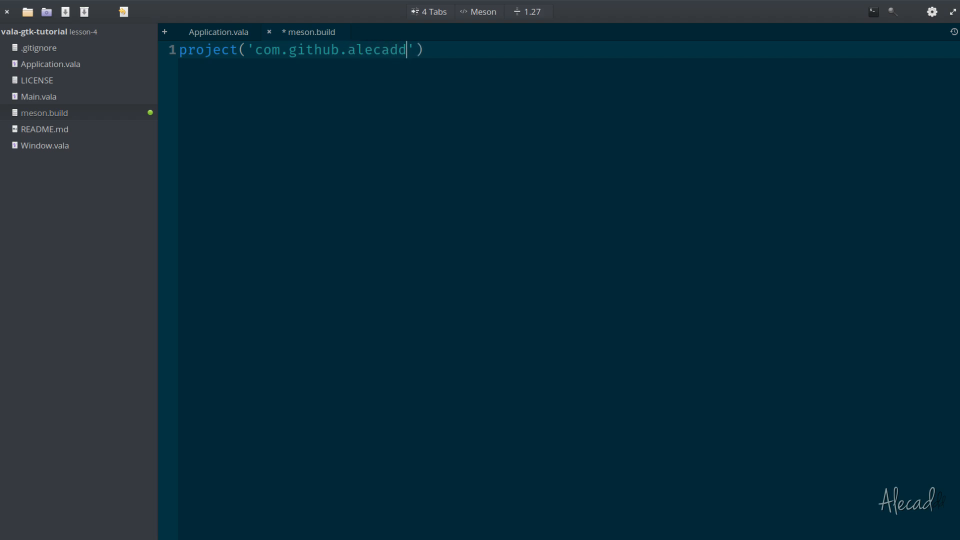
text(d.)
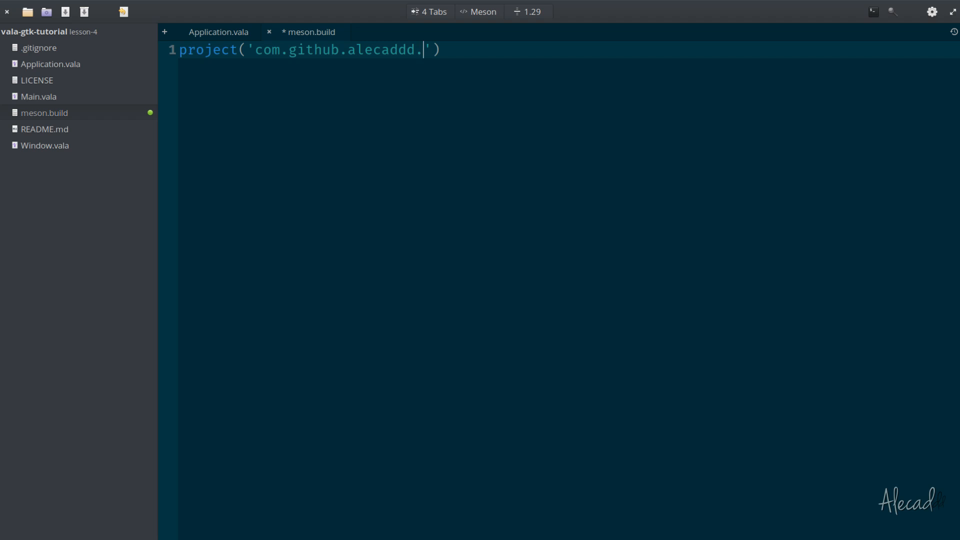
mouse_move(508, 70)
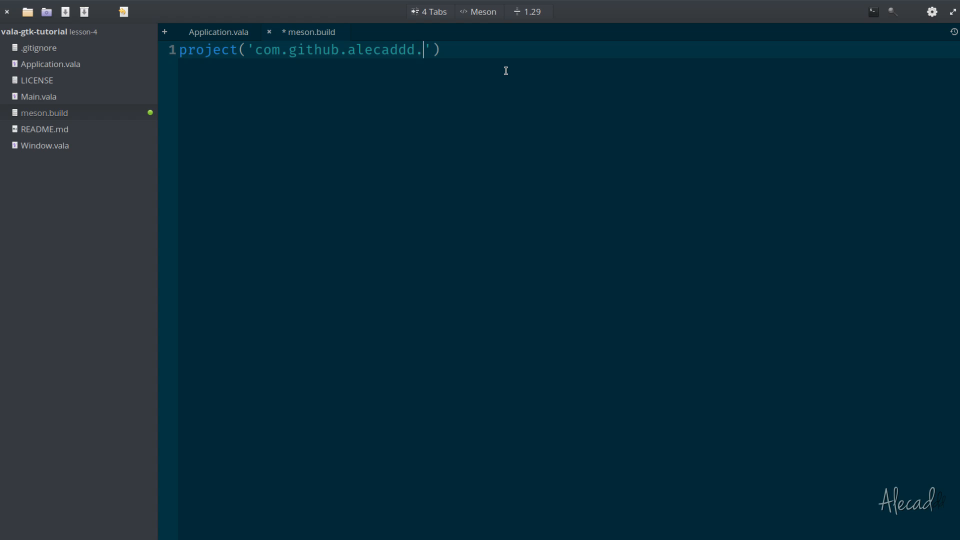
mouse_move(694, 123)
text(jarvi)
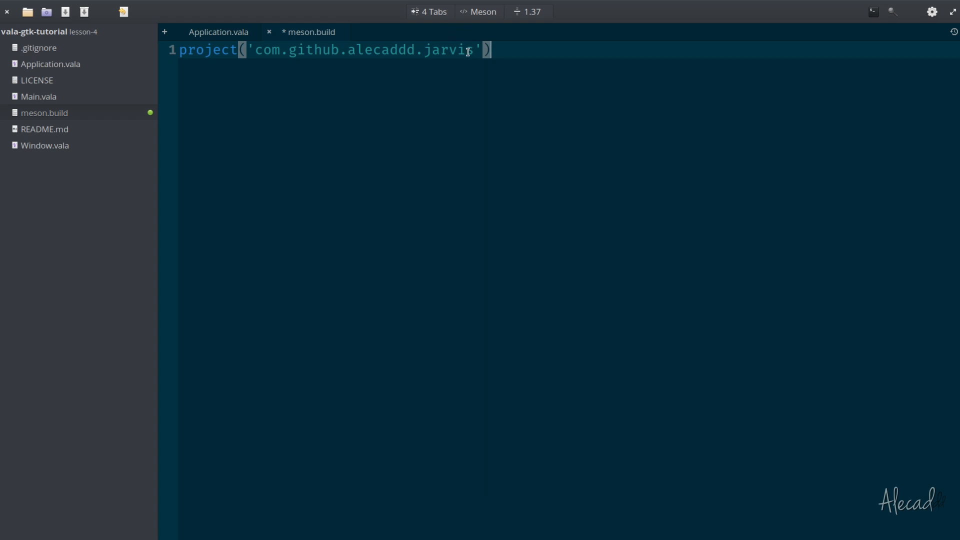
text(s)
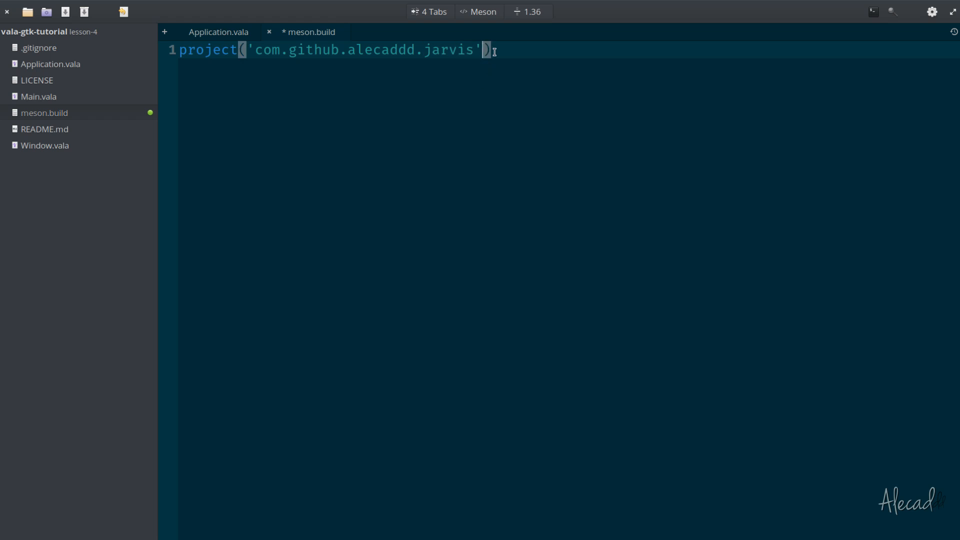
mouse_move(806, 305)
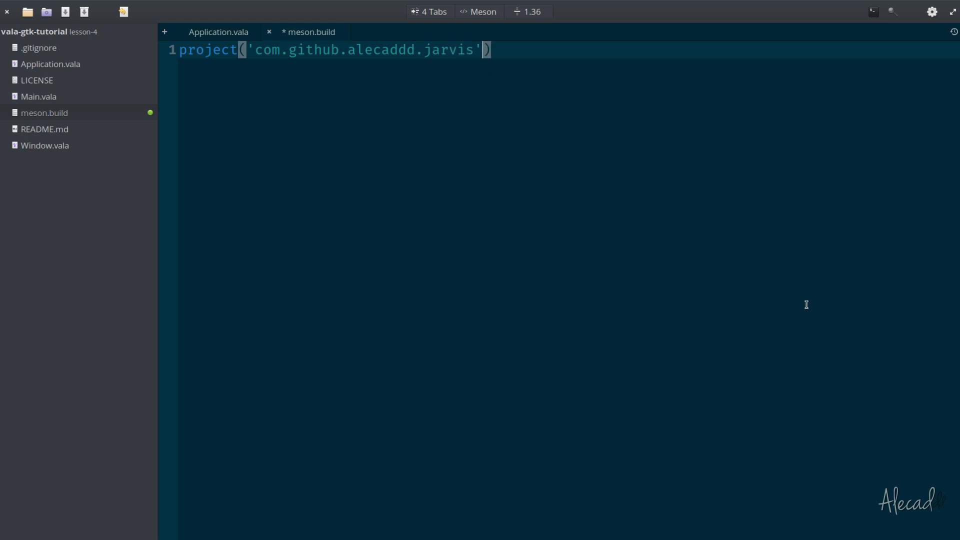
text(,)
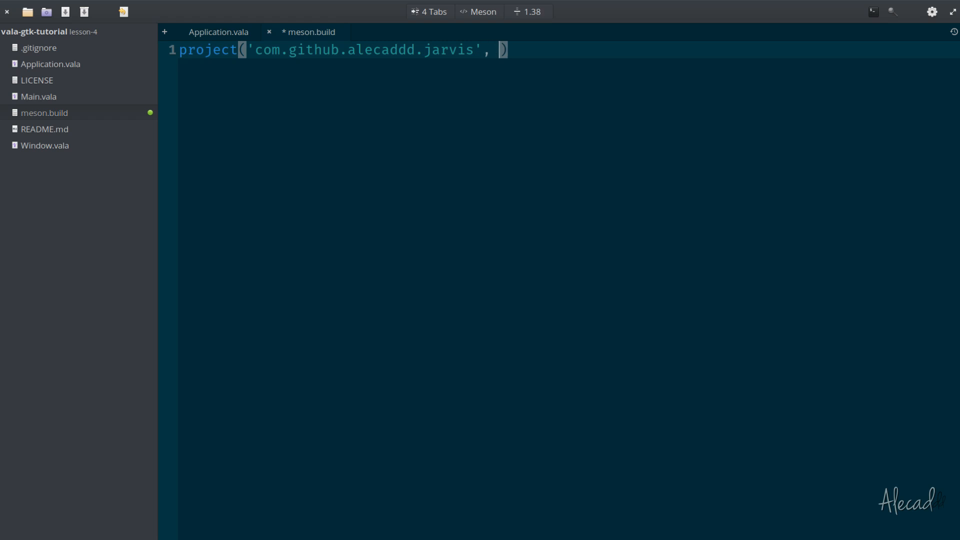
text('vala')
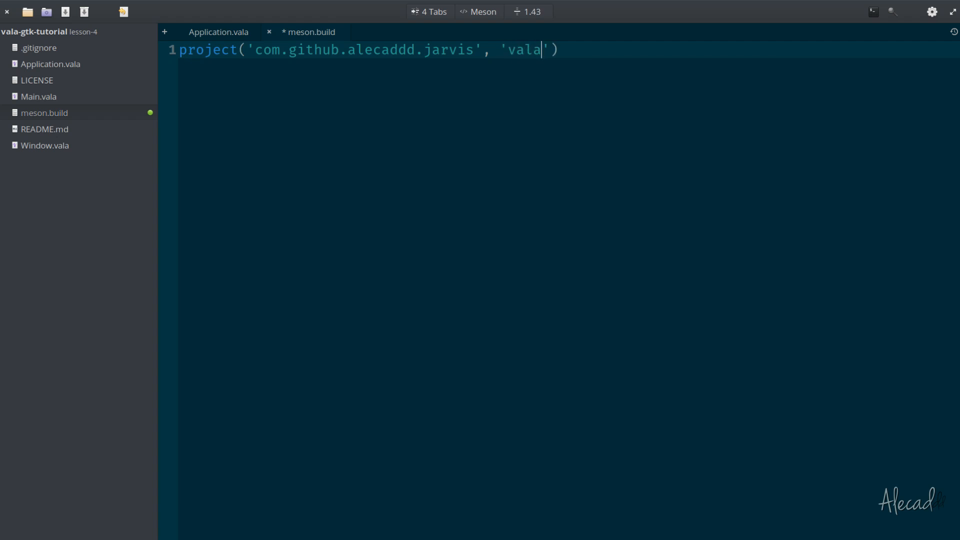
text(, 'c)
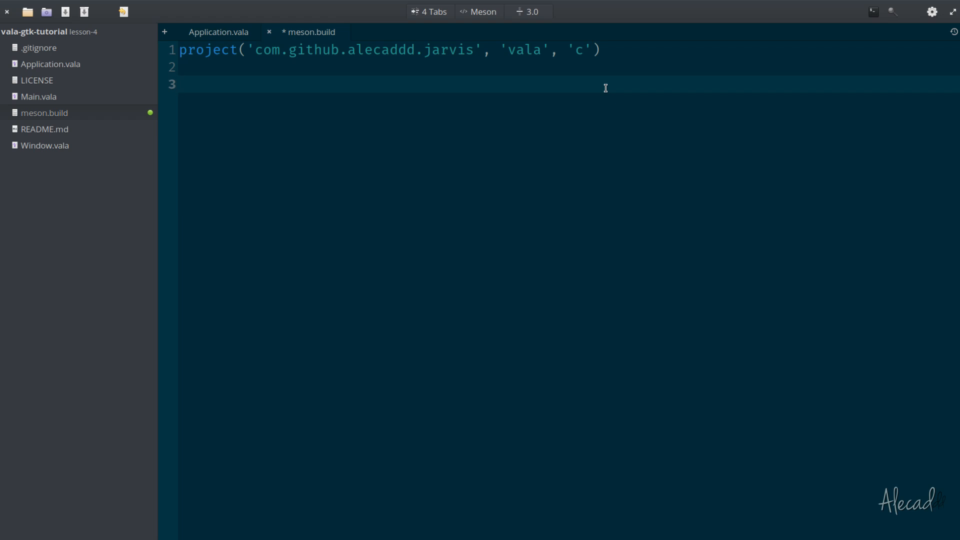
- Start an executable( block whose first argument is meson.project_name()
click(181, 84)
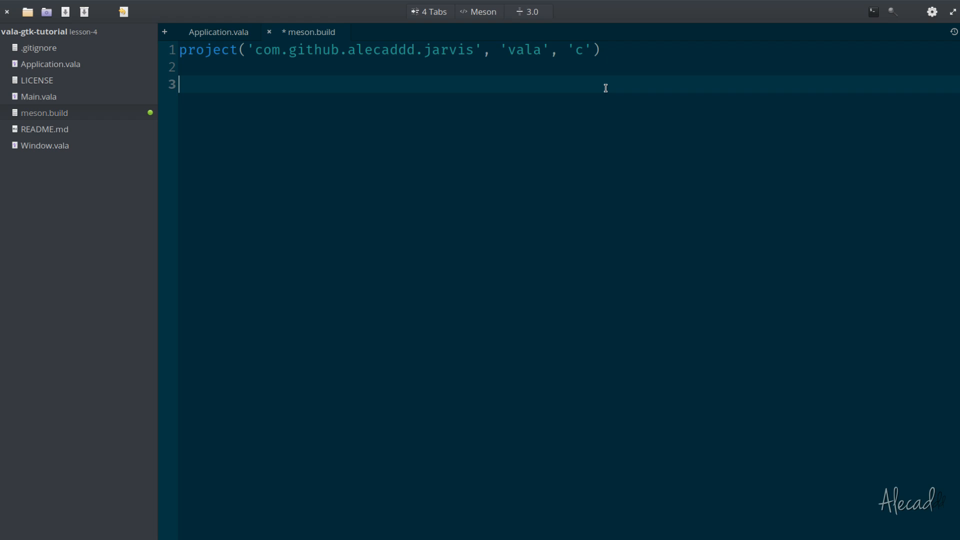
mouse_move(367, 135)
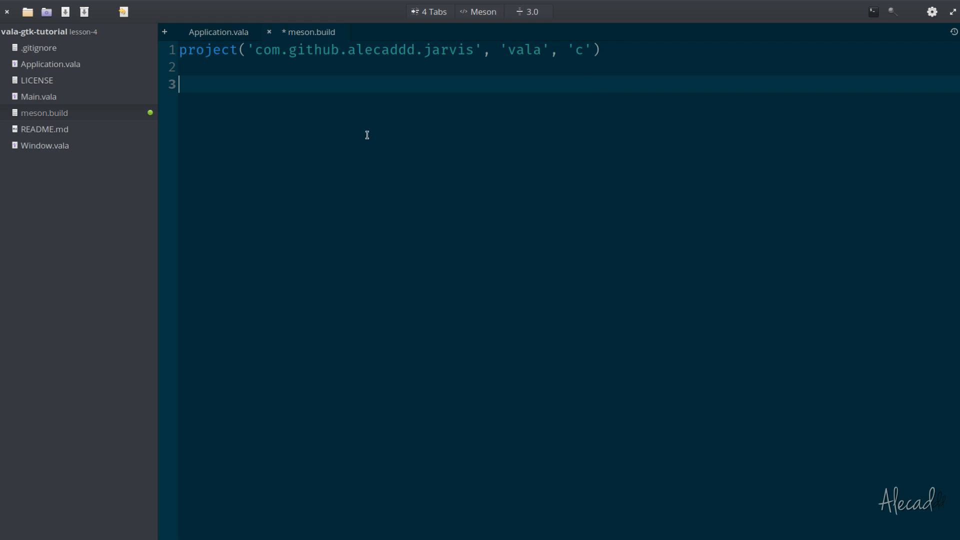
text(e)
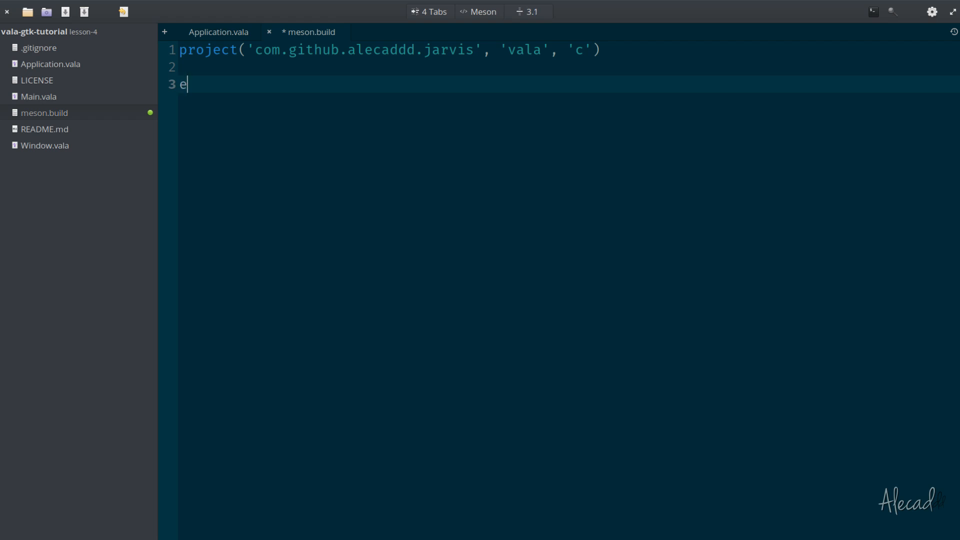
text(xe)
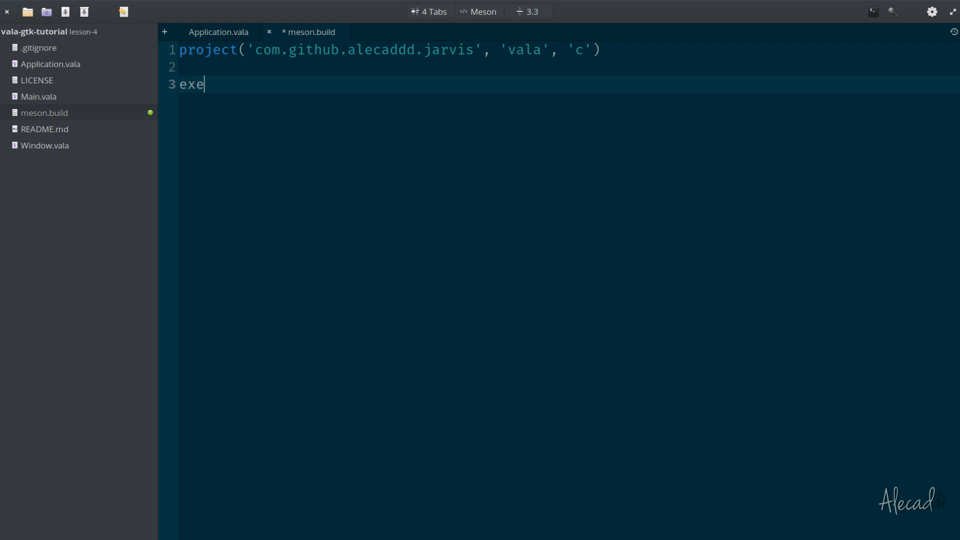
text(cutable()
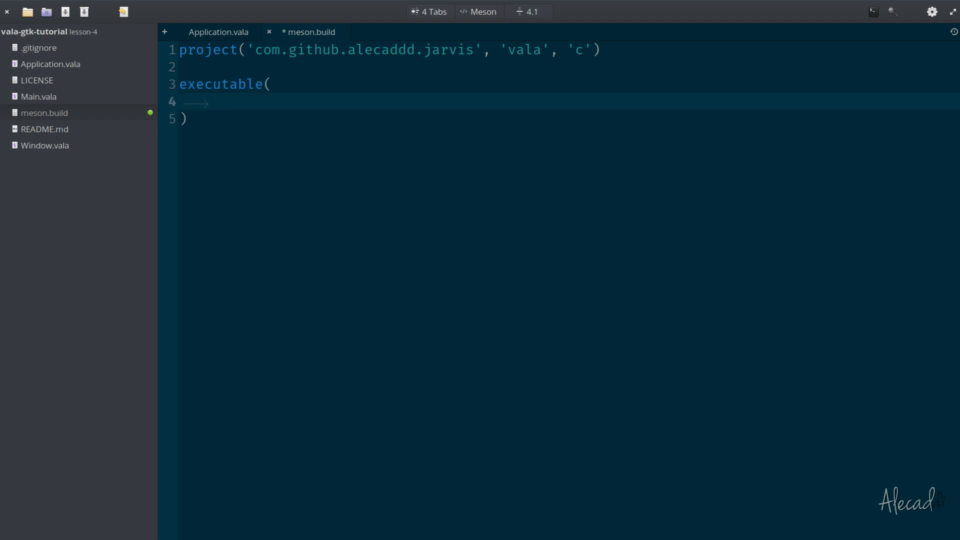
text(meson.project_name()
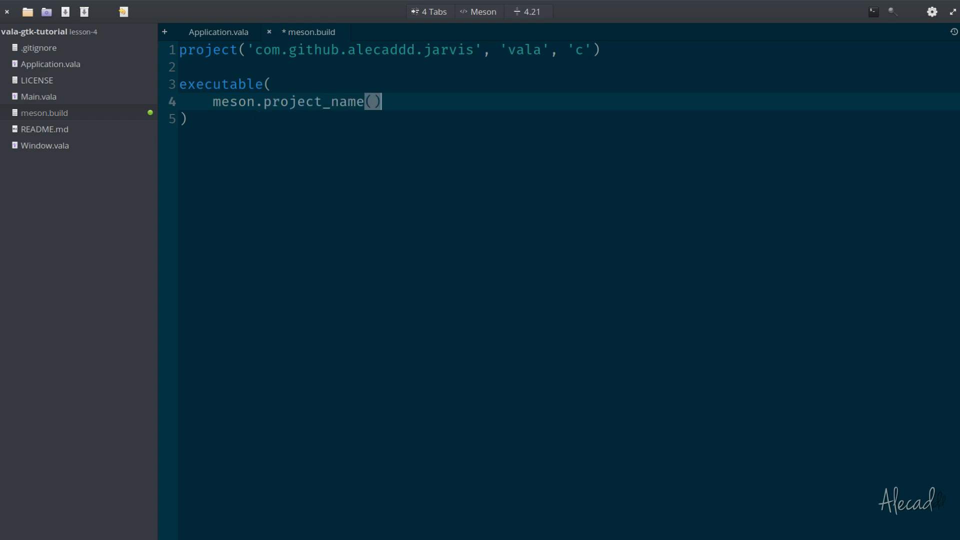
double_click(313, 102)
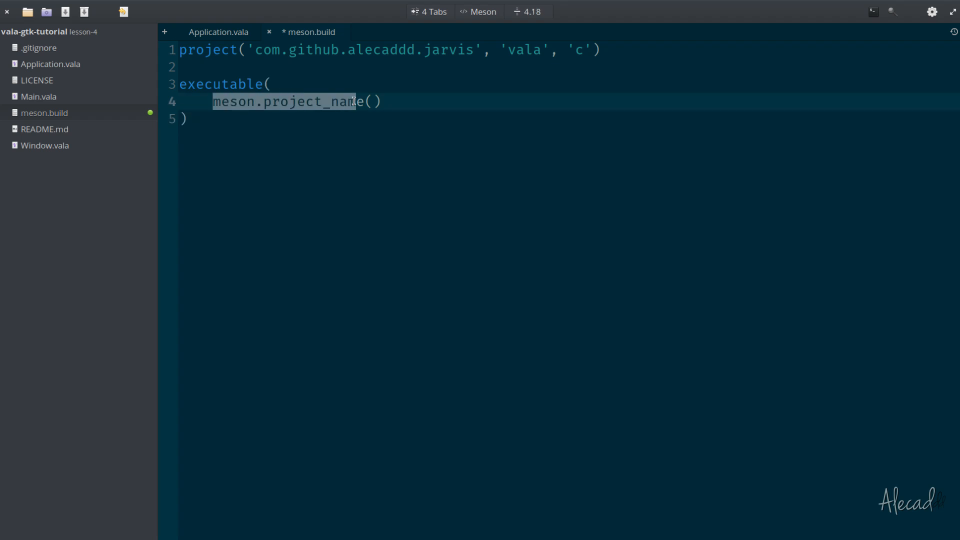
click(204, 50)
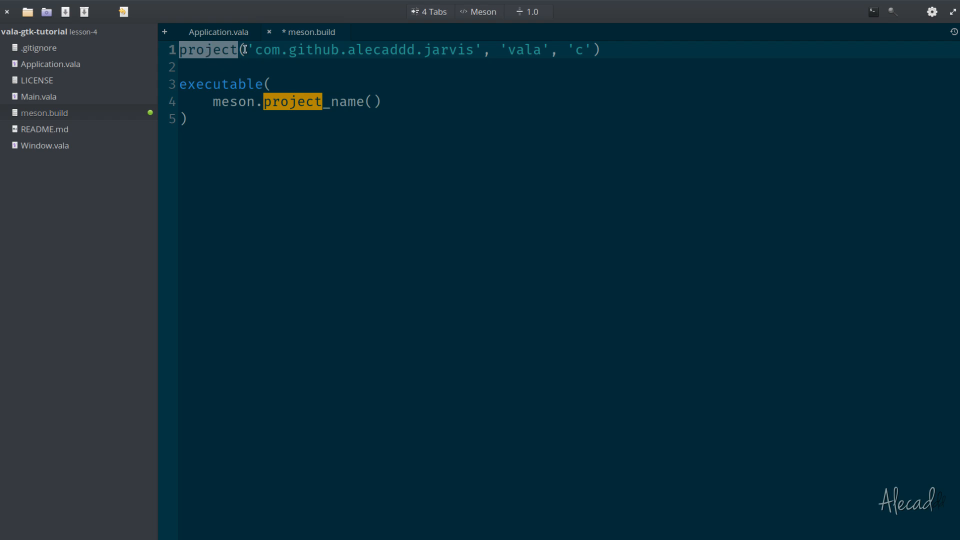
click(370, 101)
text(,)
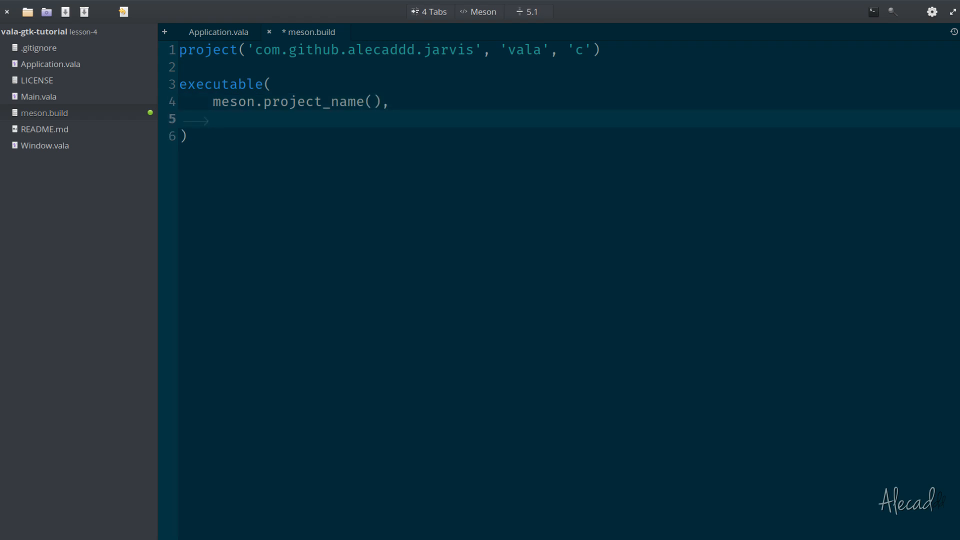
click(212, 119)
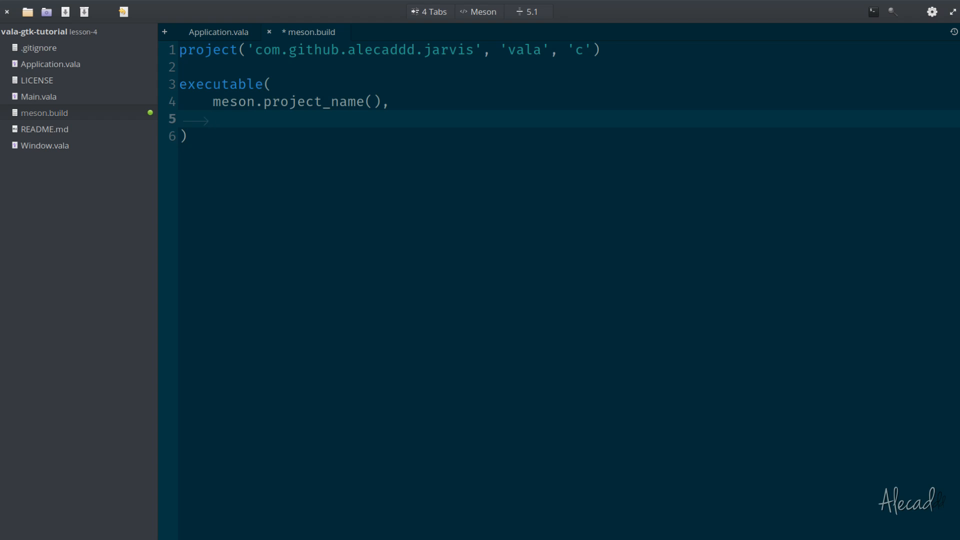
- List 'Main.vala', 'Window.vala' and 'Applciation.vala' as sources, leaving a new line for the next argument
text('')
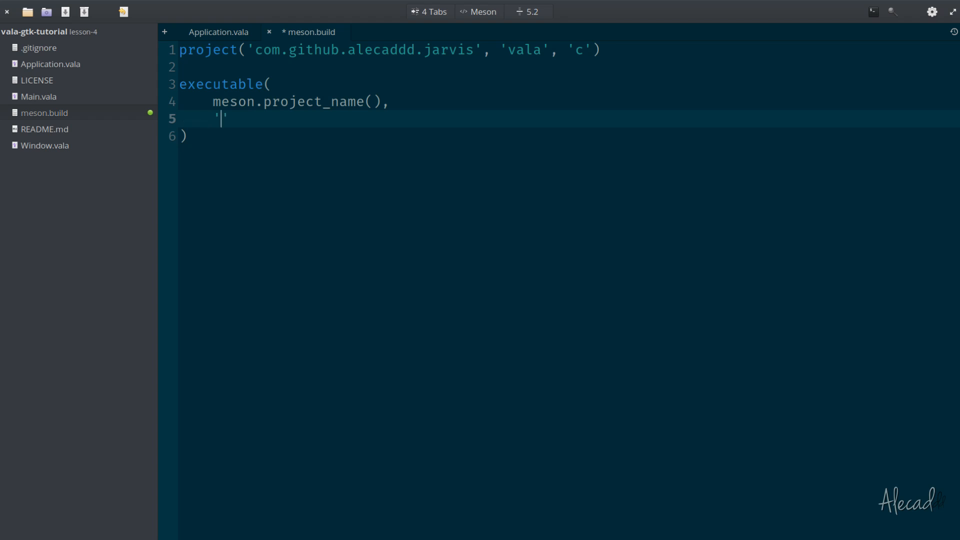
text(Main.)
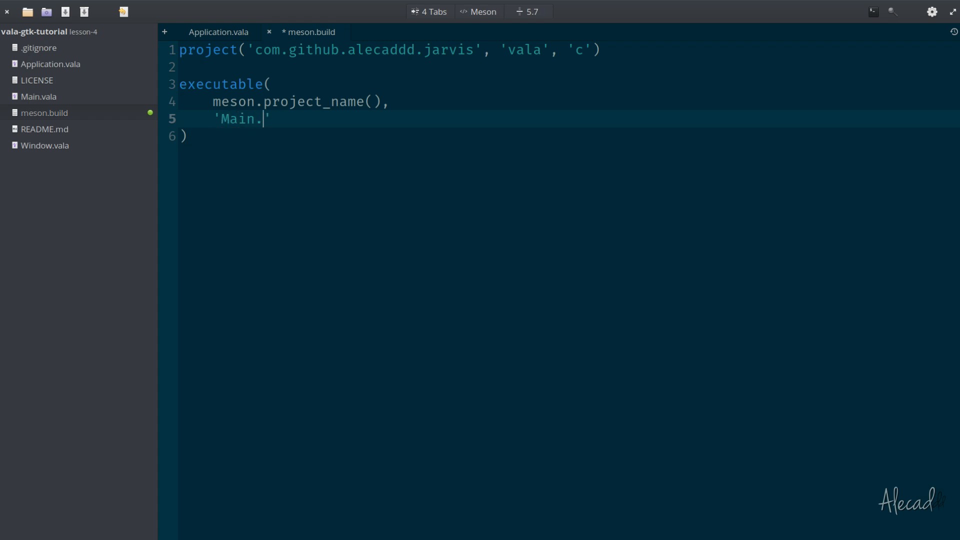
text(vala')
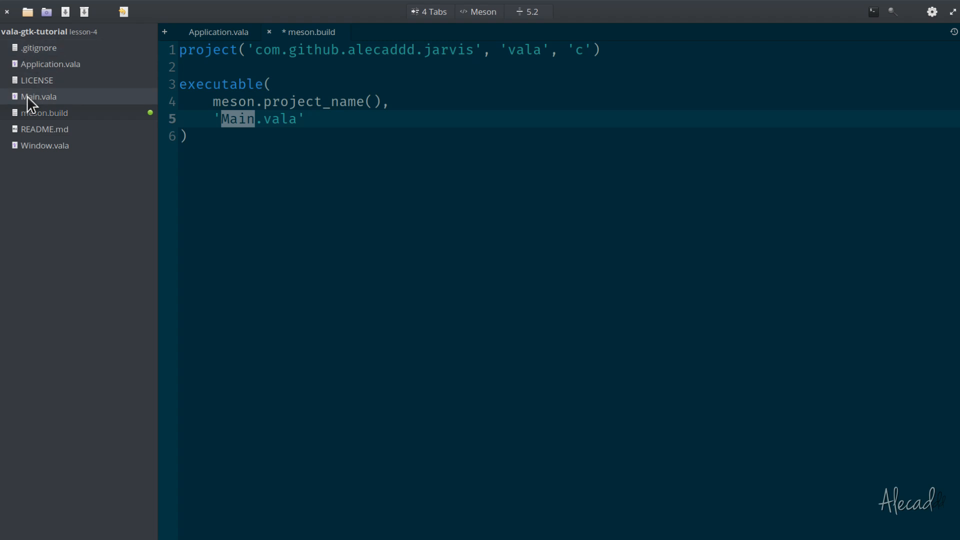
click(348, 119)
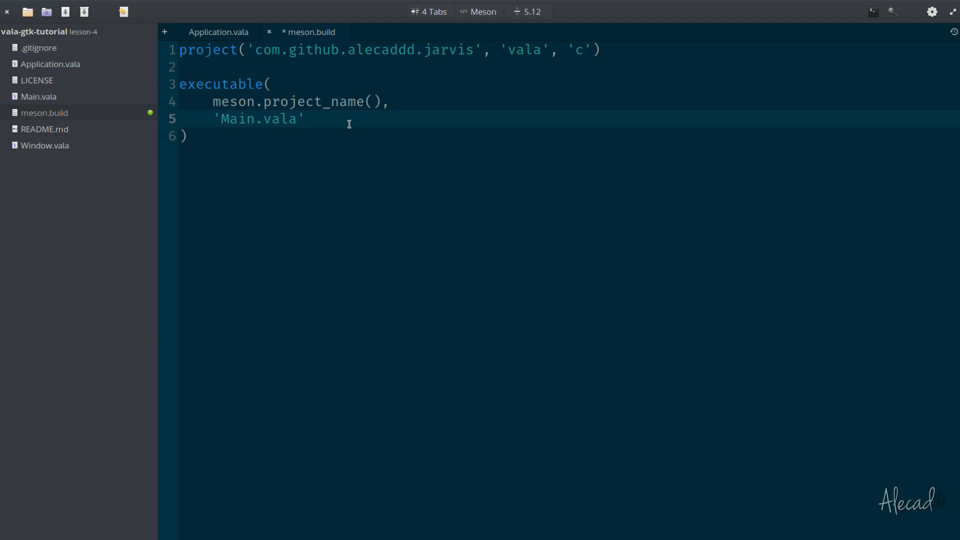
click(303, 119)
text('Windo)
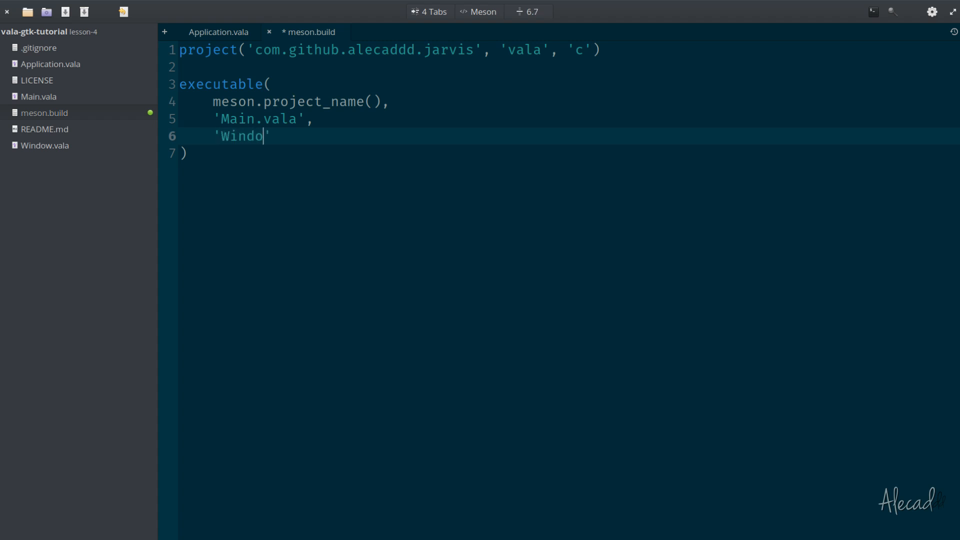
text(w.vala)
text(\'Appl)
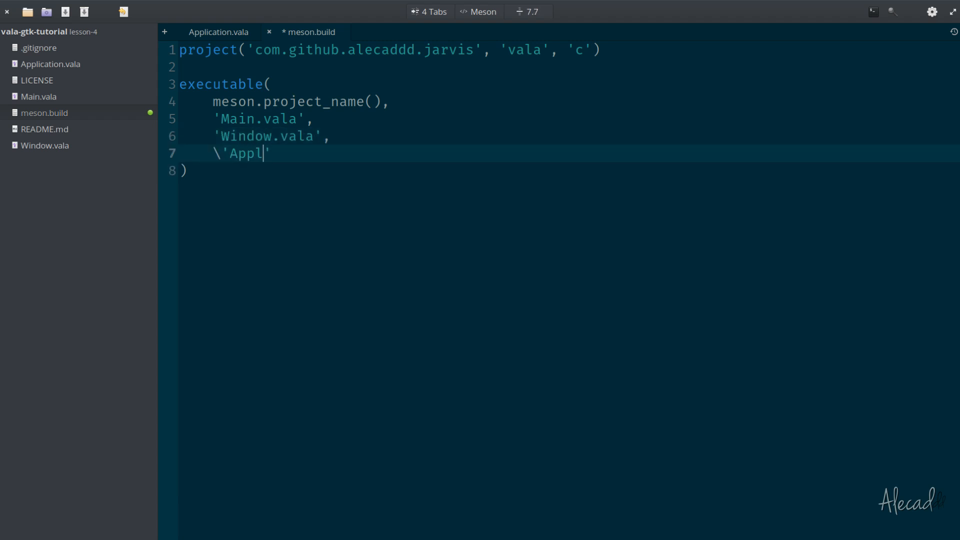
text(ciation.vala)
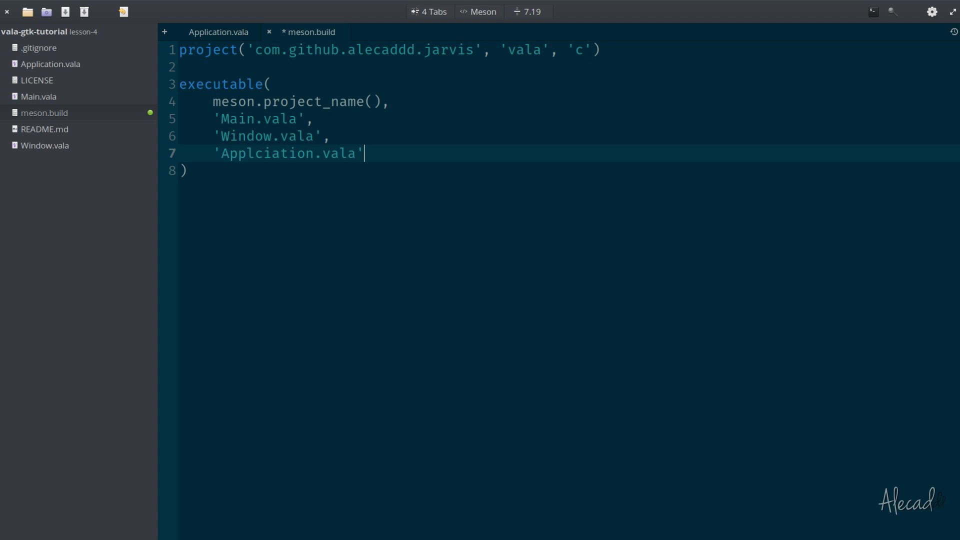
text(,)
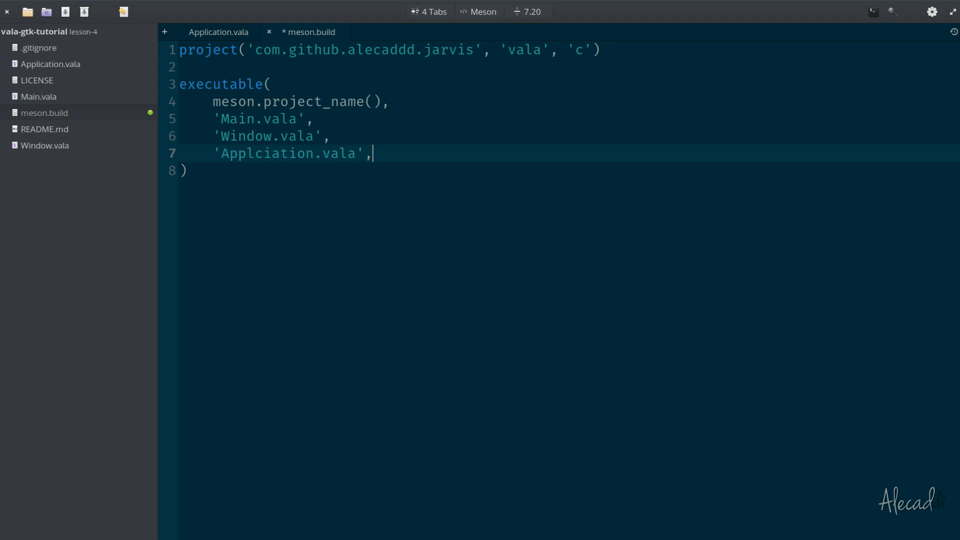
key(Return)
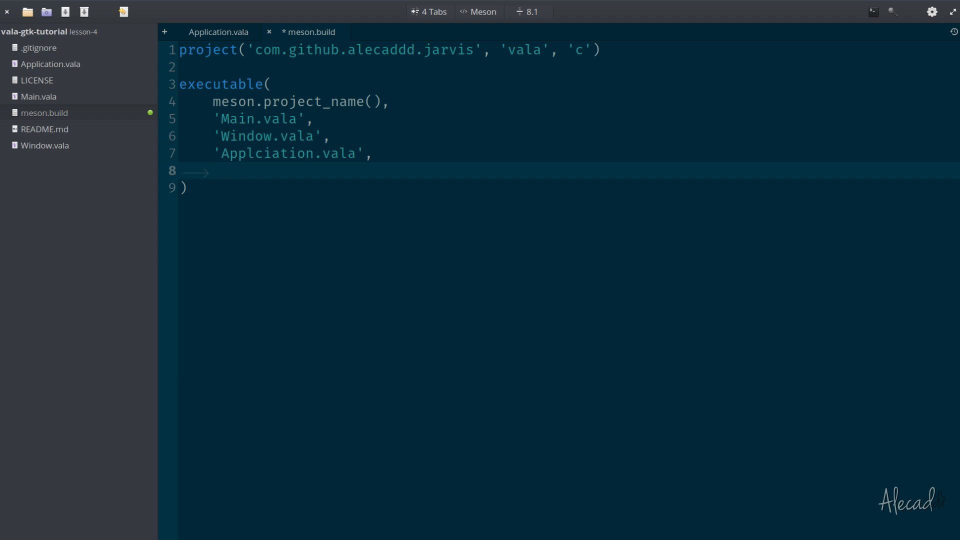
click(212, 171)
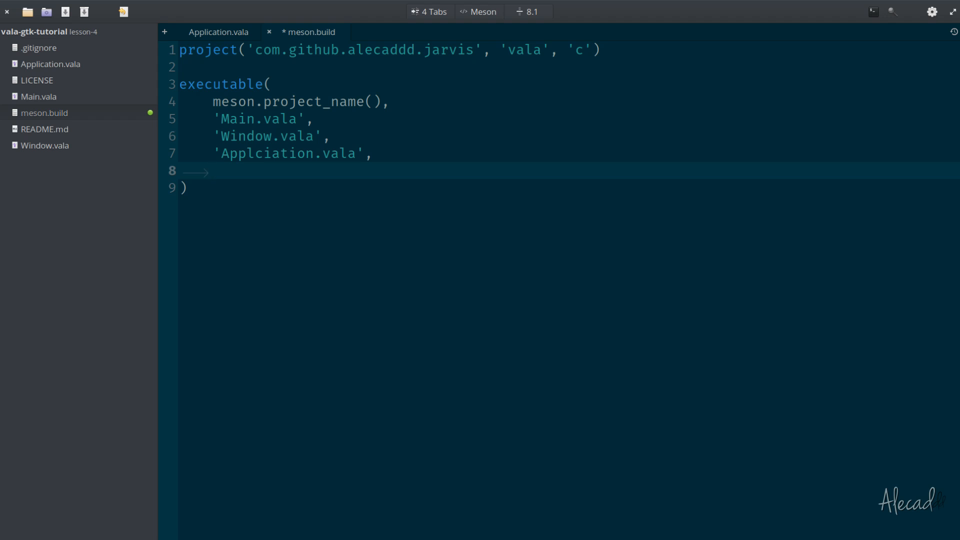
- Add dependencies: [ dependency('gtk+-3.0') ] and install: true to the executable, and save meson.build
click(212, 171)
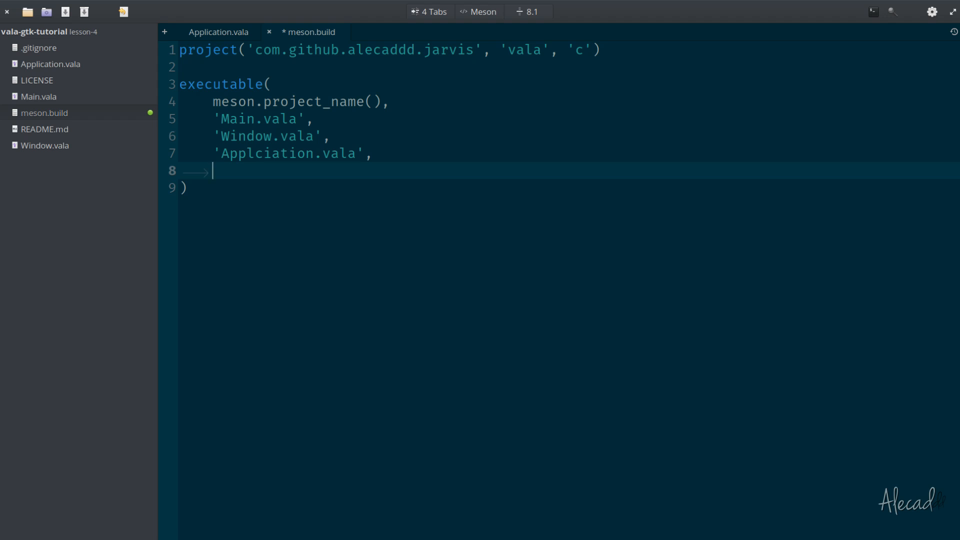
text(depen)
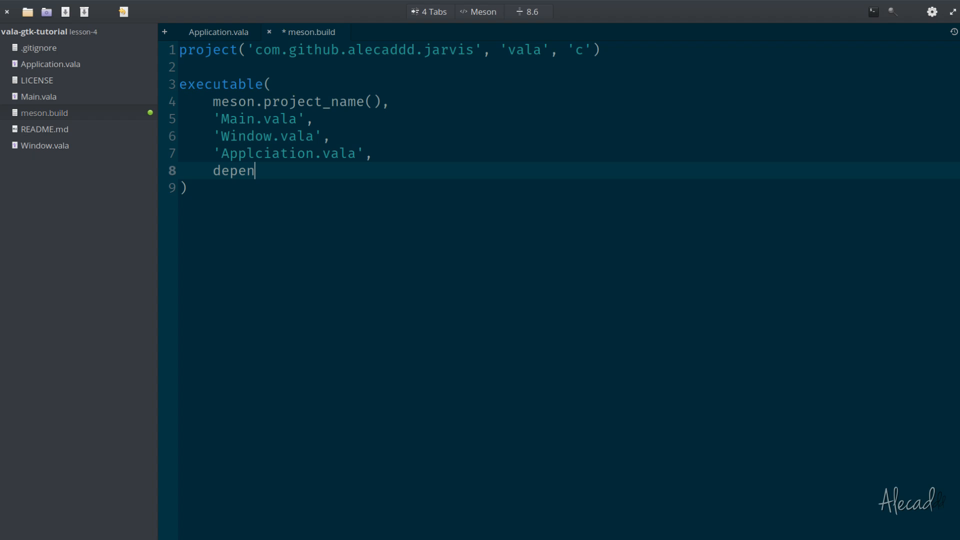
text(dencies)
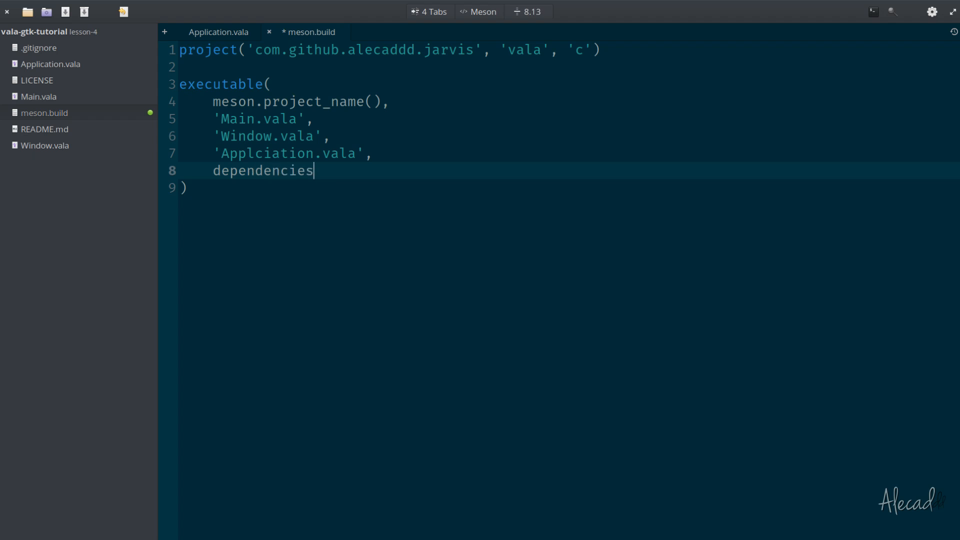
text(: [)
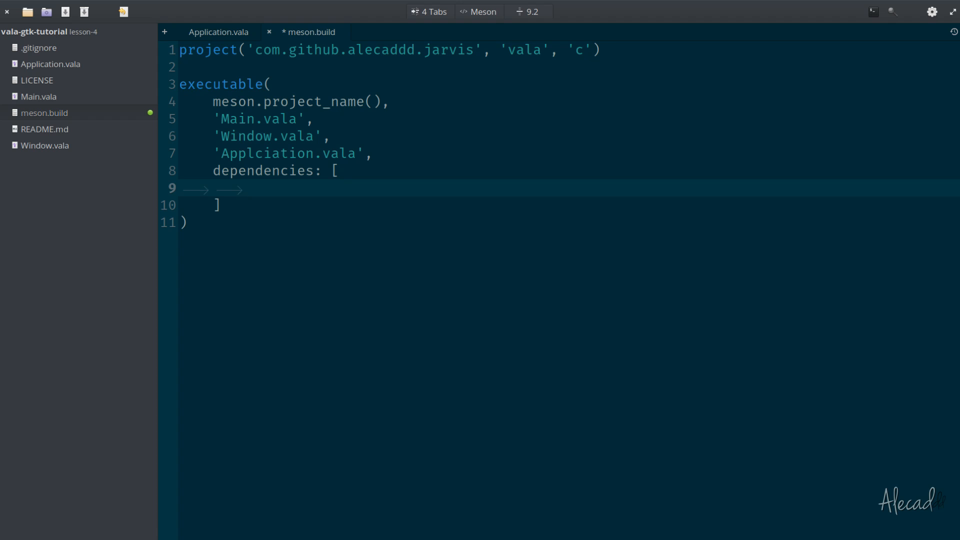
text(dependency()
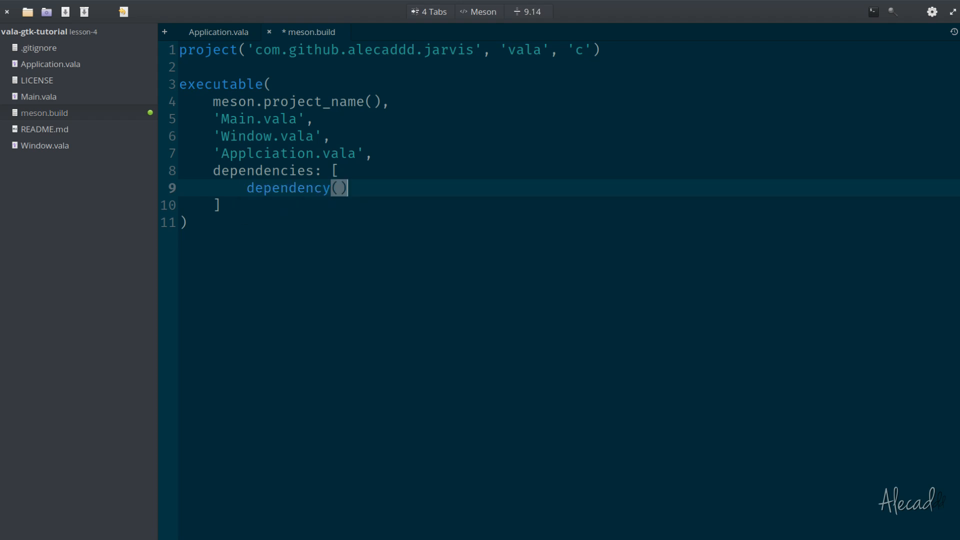
text(')
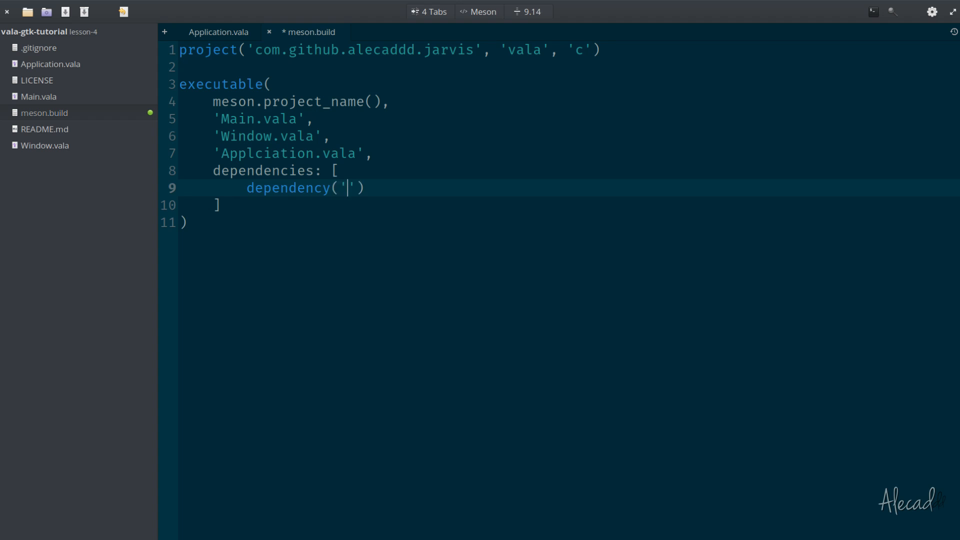
text(gtk)
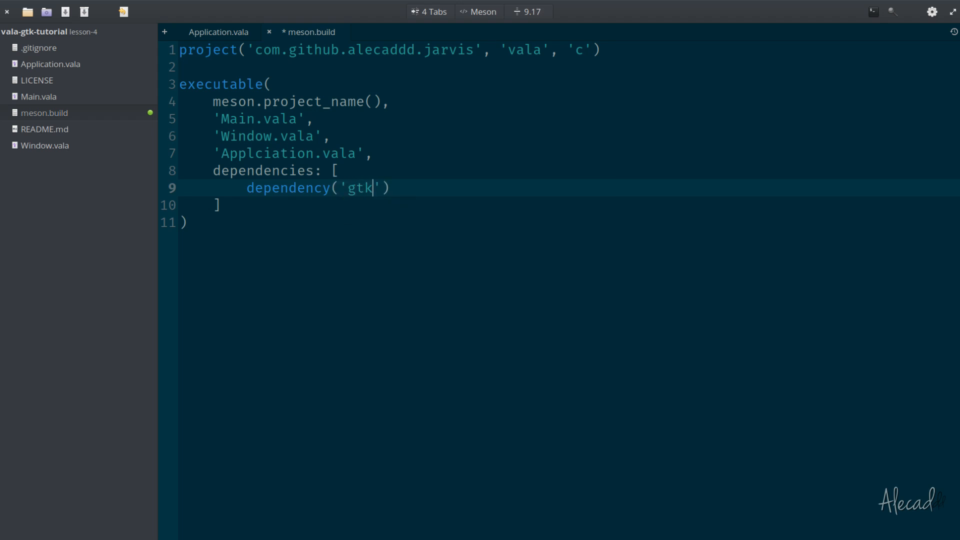
text(+-3.0)
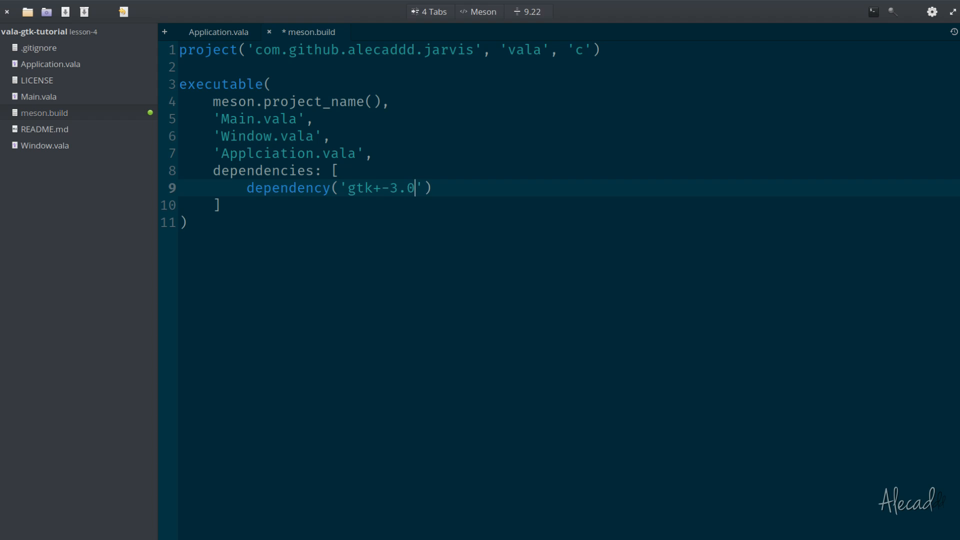
text(,)
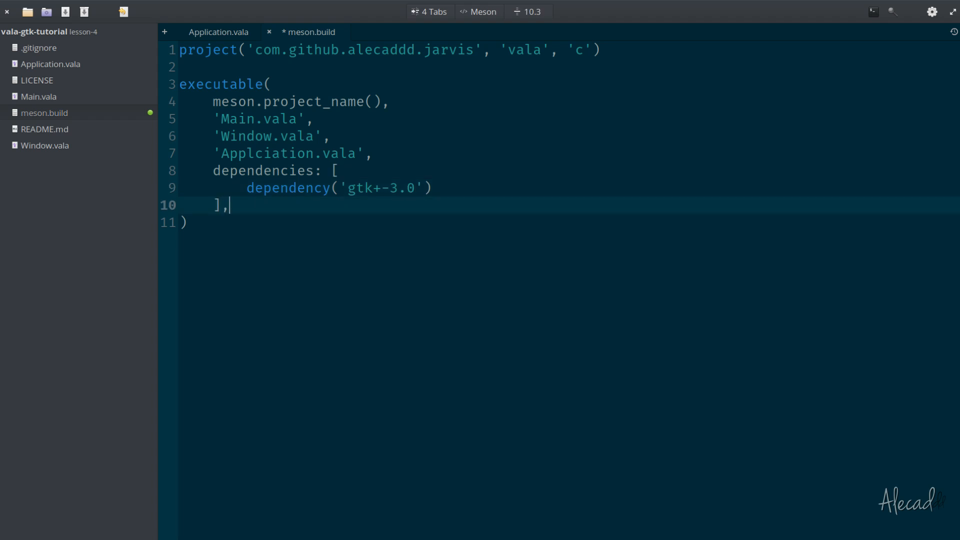
text(ins)
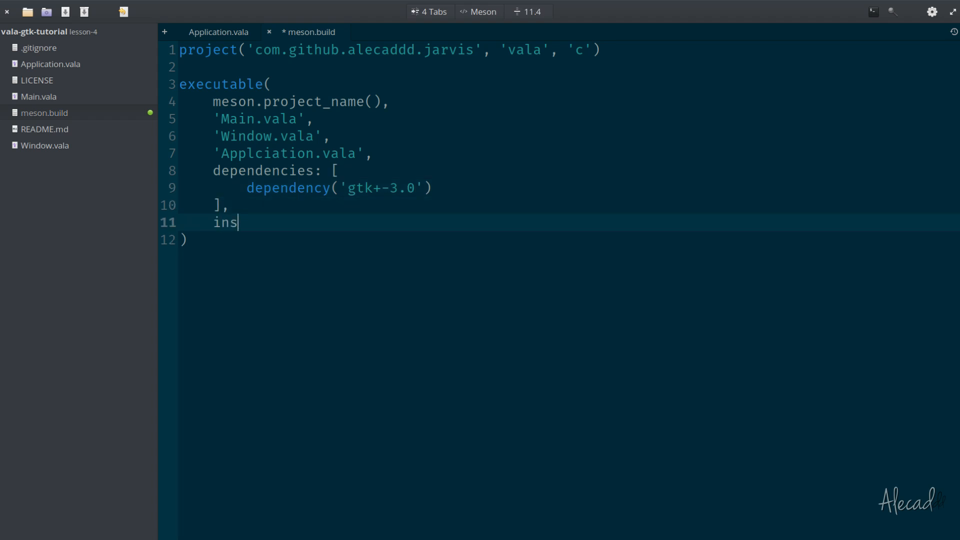
text(tall: true)
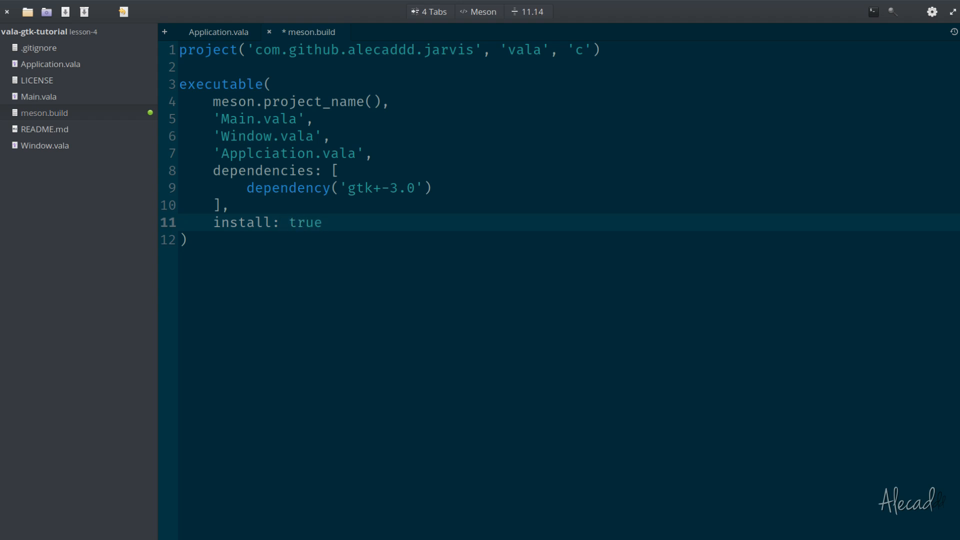
key(ctrl+s)
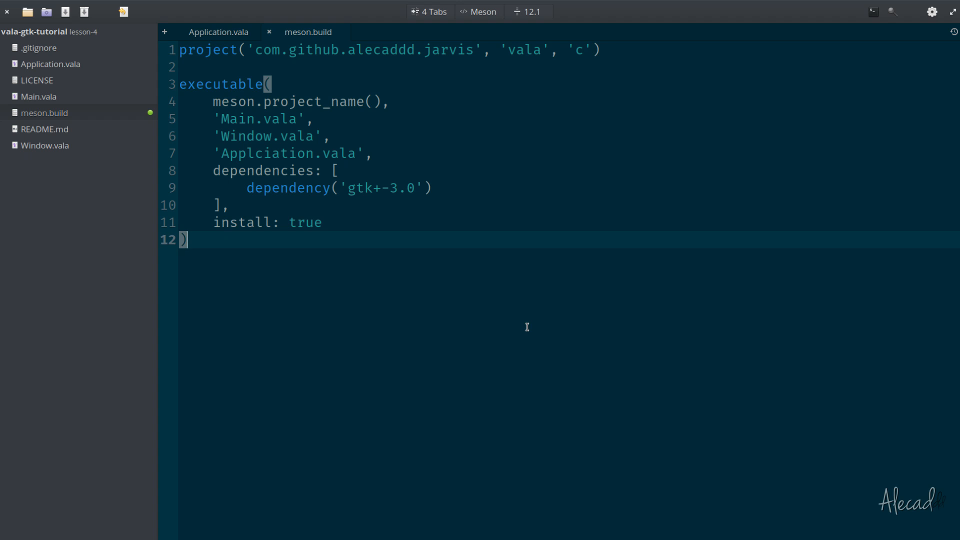
mouse_move(289, 222)
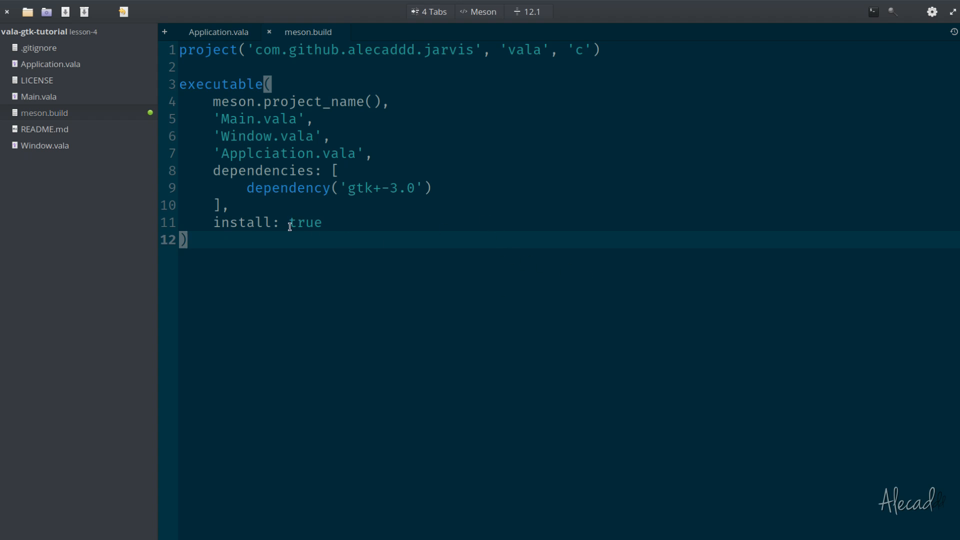
drag(215, 119, 228, 205)
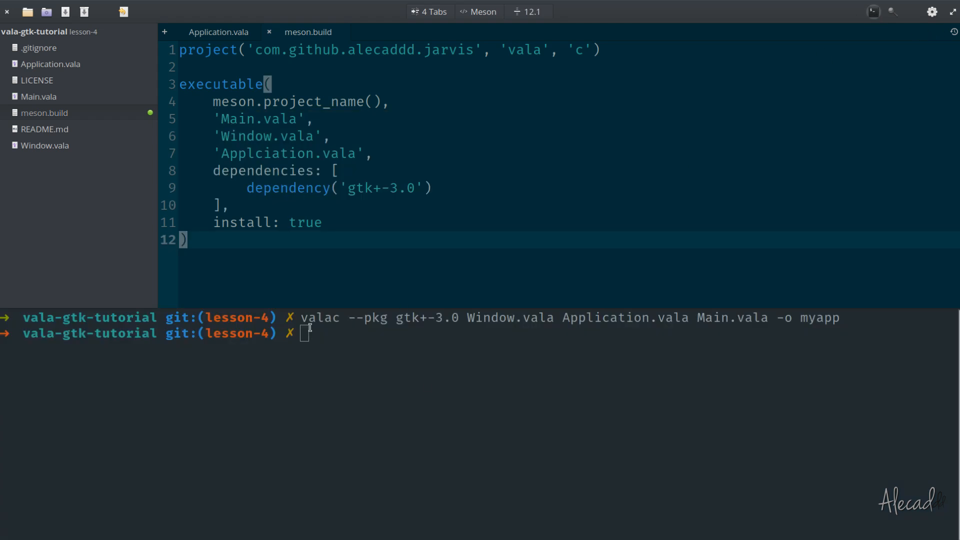
- Run meson build --prefix=/usr in the embedded terminal, which errors that Applciation.vala does not exist
double_click(319, 317)
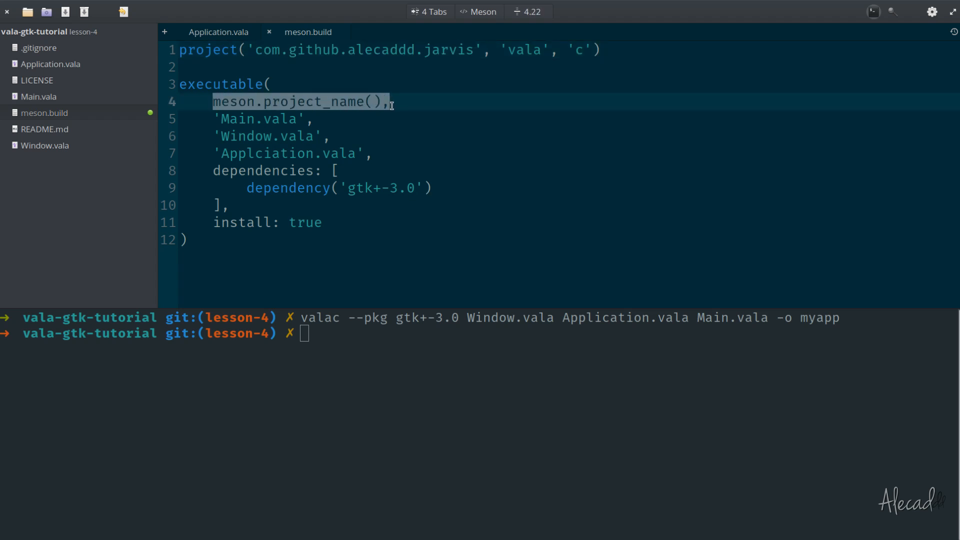
click(407, 323)
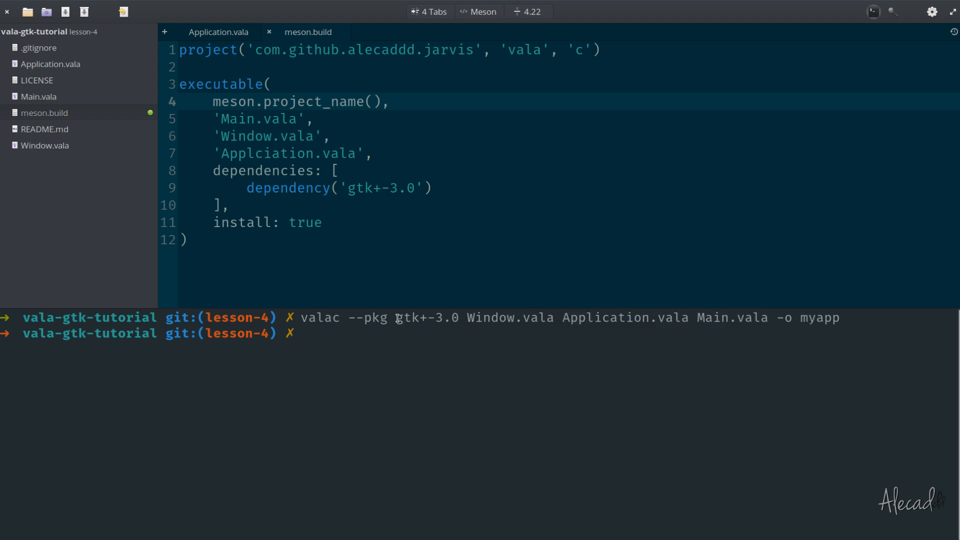
double_click(426, 317)
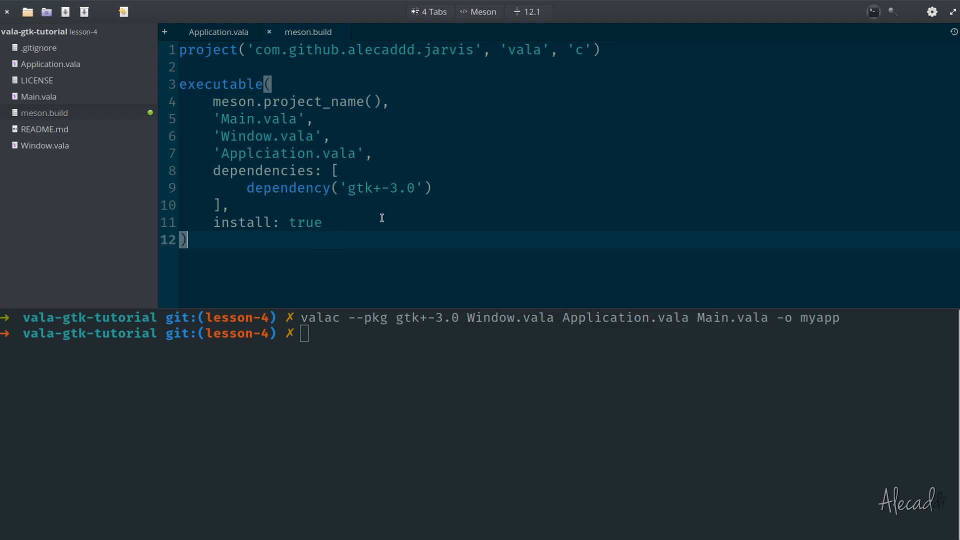
mouse_move(873, 12)
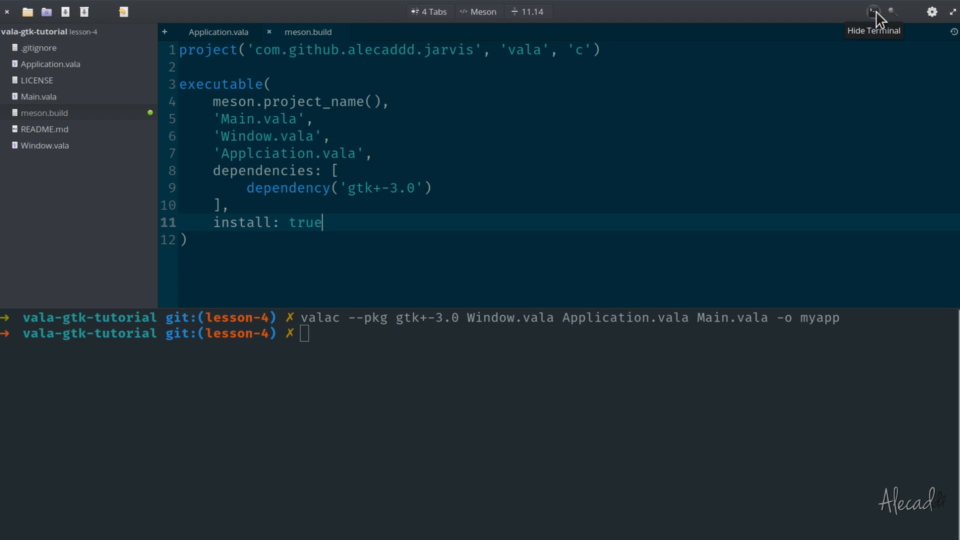
click(874, 11)
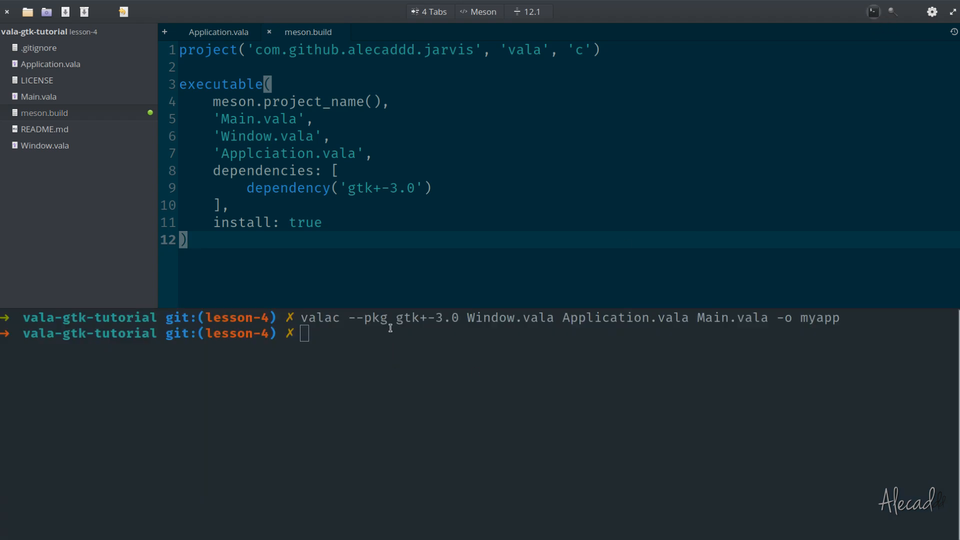
mouse_move(38, 58)
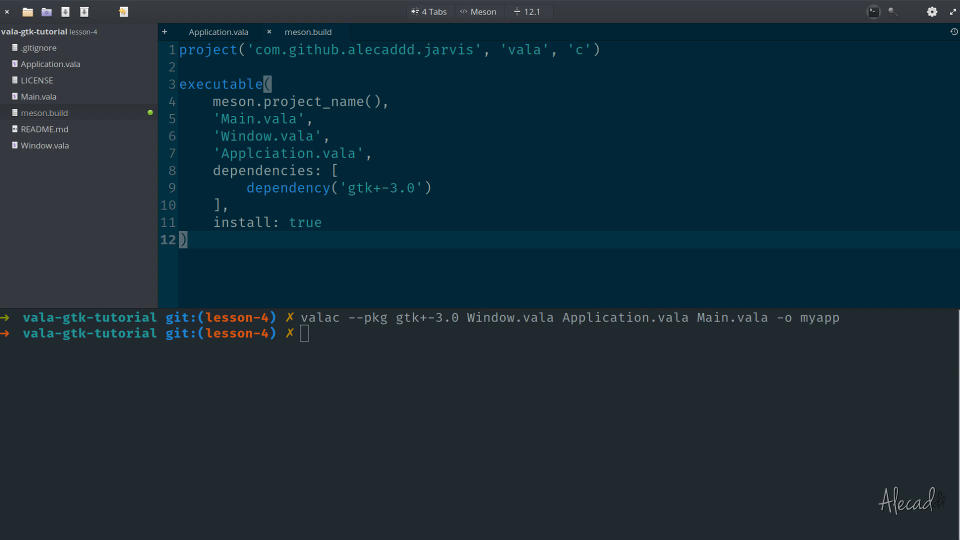
mouse_move(367, 362)
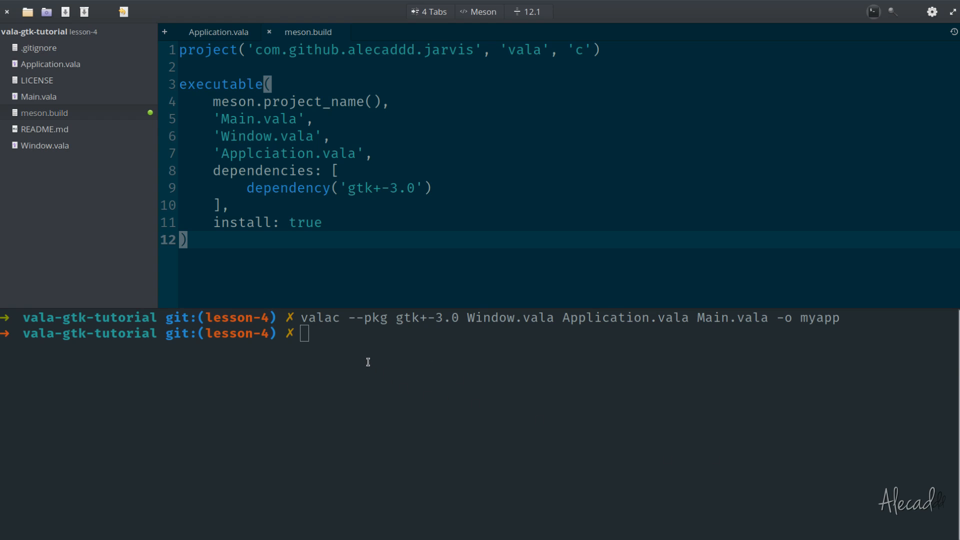
text(meson build --prefix=/usr)
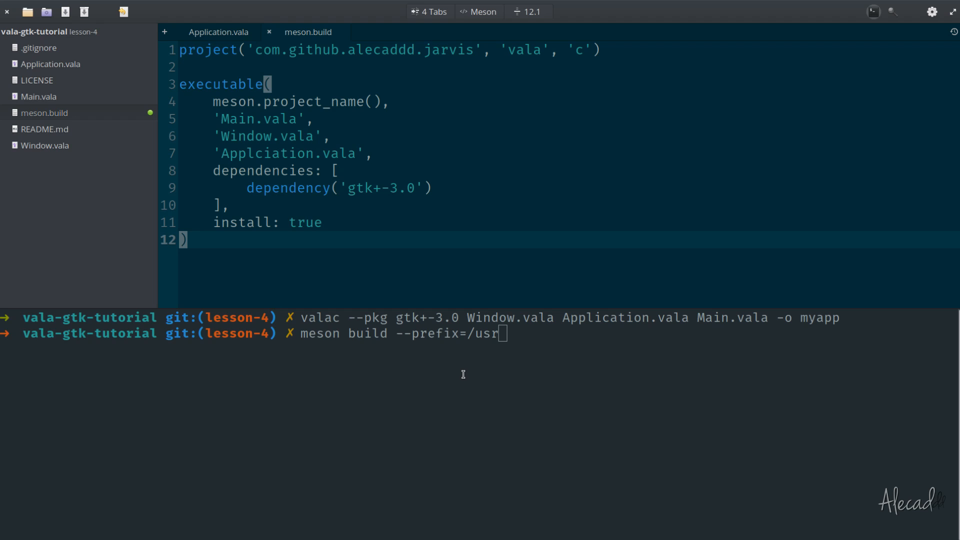
key(Return)
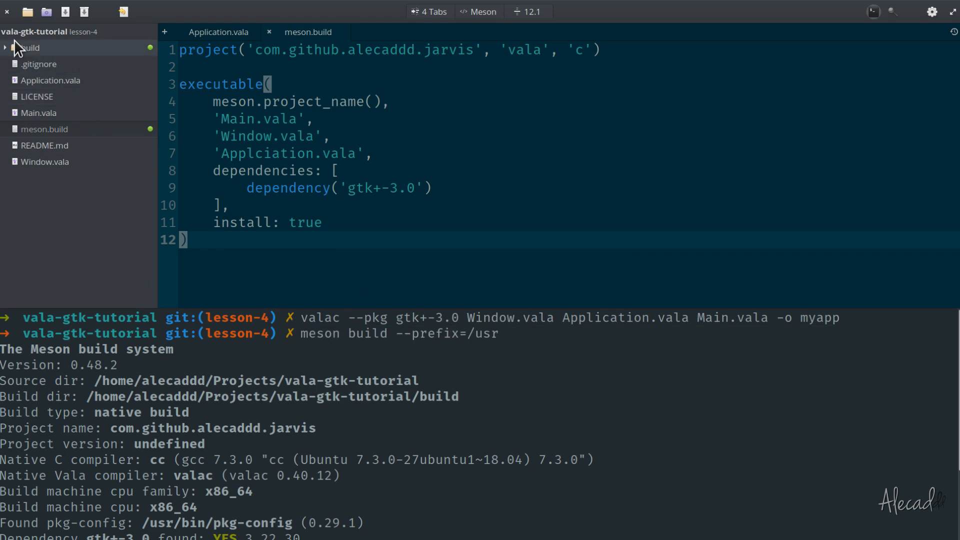
- Inspect the new build folder and its meson-logs in the file tree, then collapse it
click(28, 48)
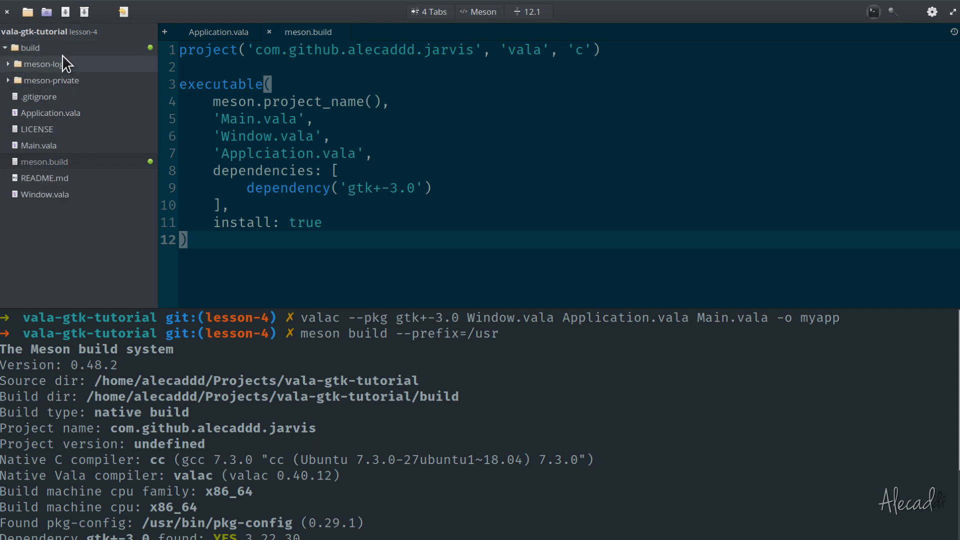
mouse_move(46, 64)
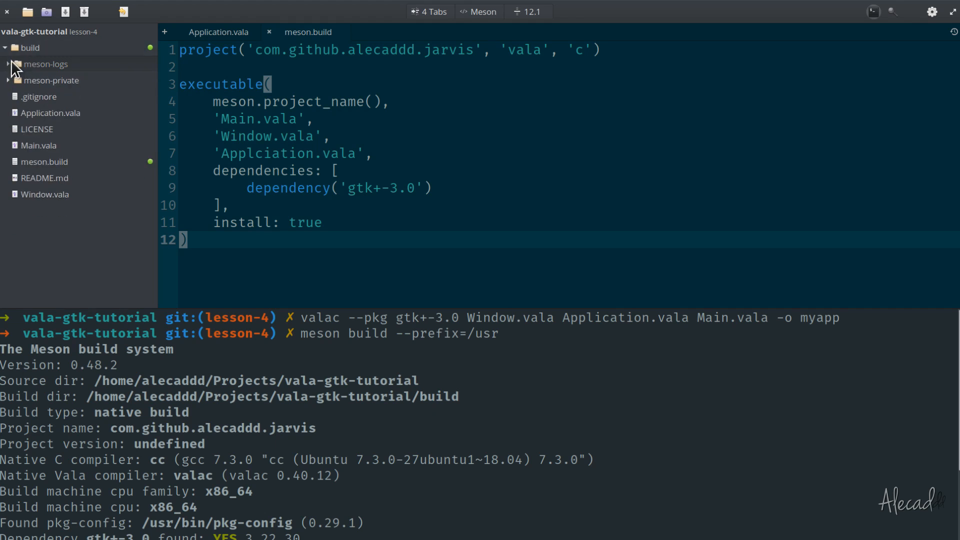
click(6, 64)
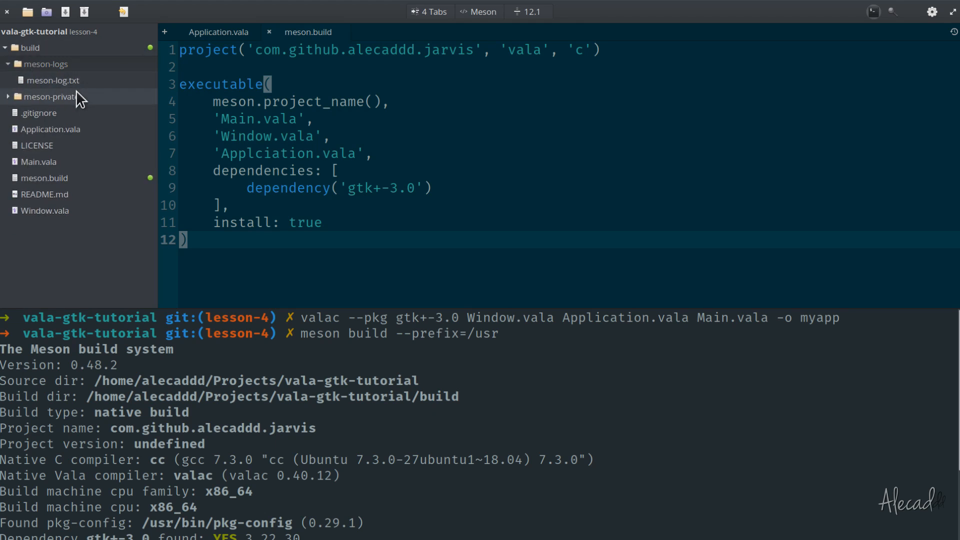
mouse_move(12, 70)
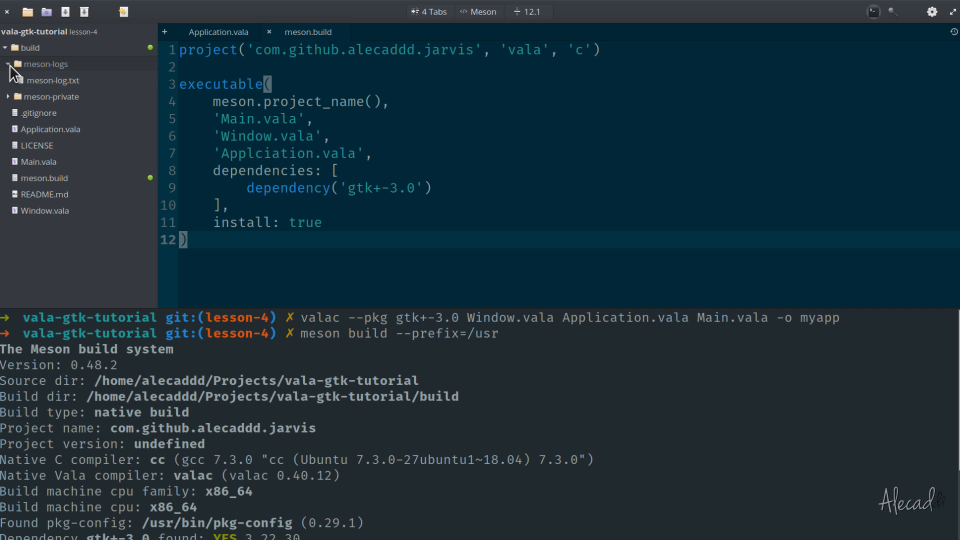
click(5, 48)
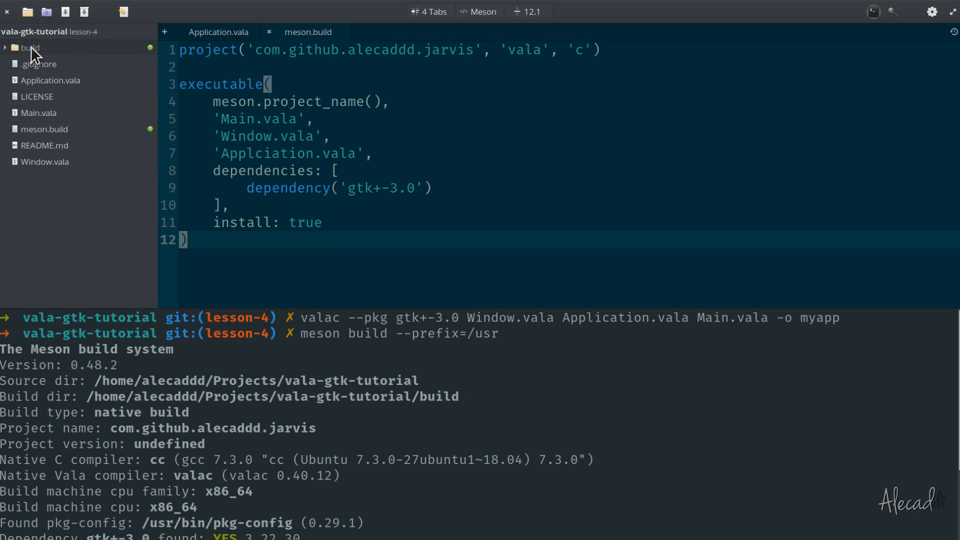
scroll(down, 3)
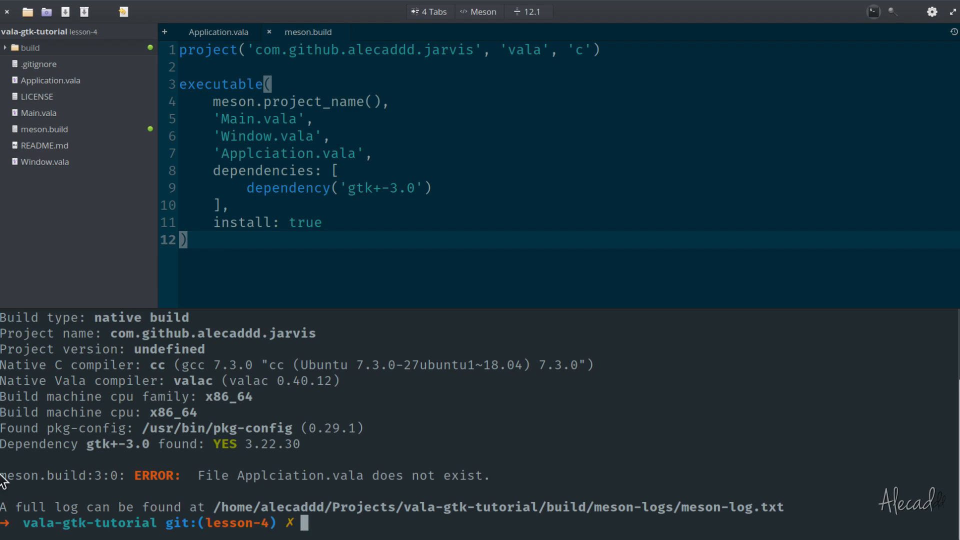
mouse_move(225, 486)
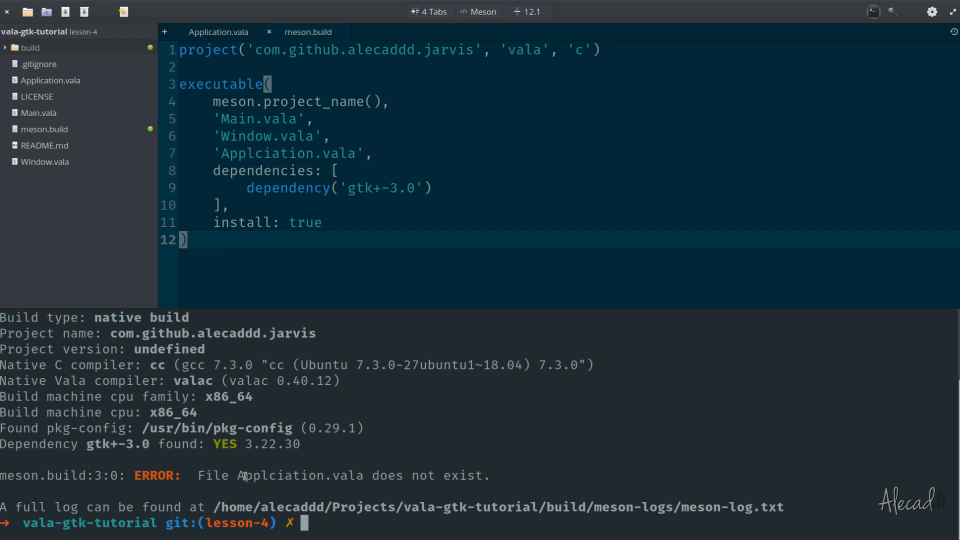
mouse_move(279, 476)
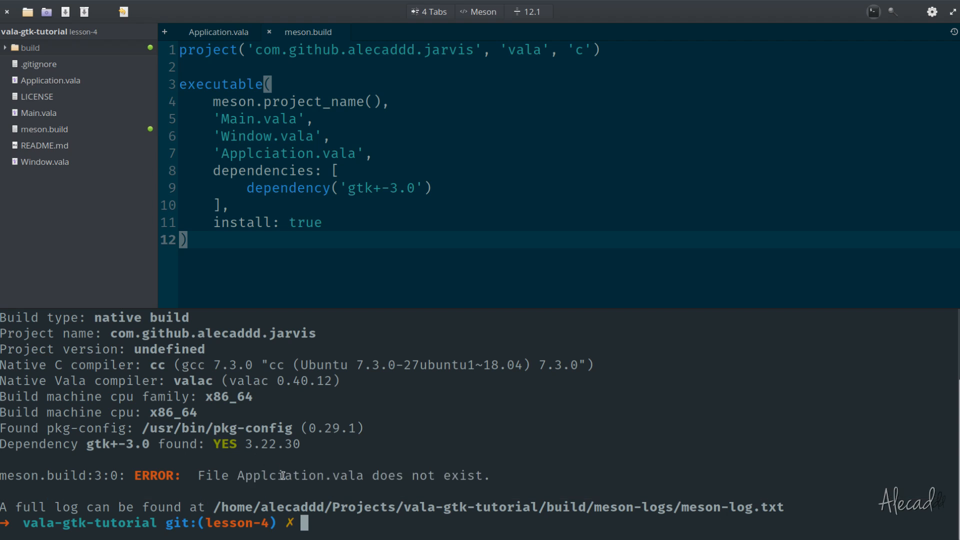
- Fix the source name to Application.vala, configure with meson, compile with ninja and view the generated build files
double_click(299, 476)
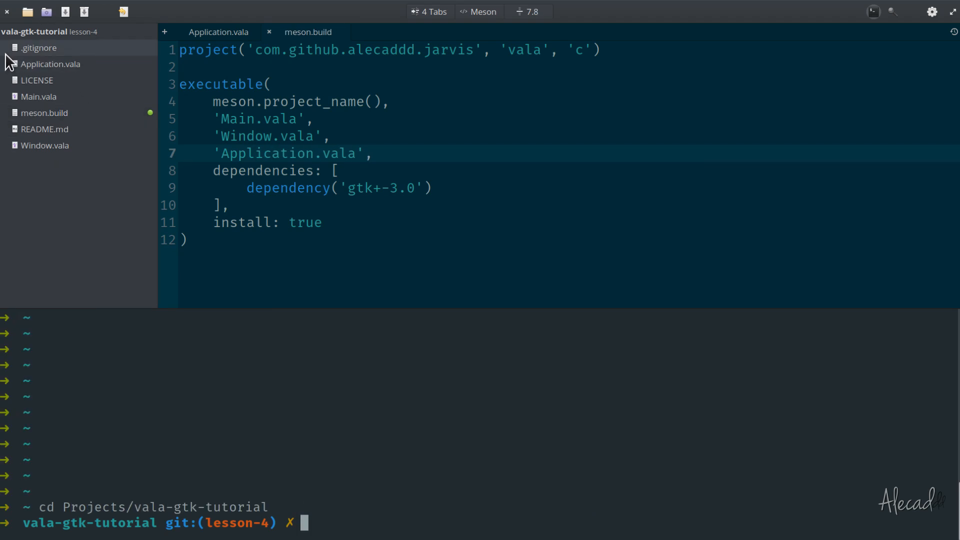
mouse_move(352, 516)
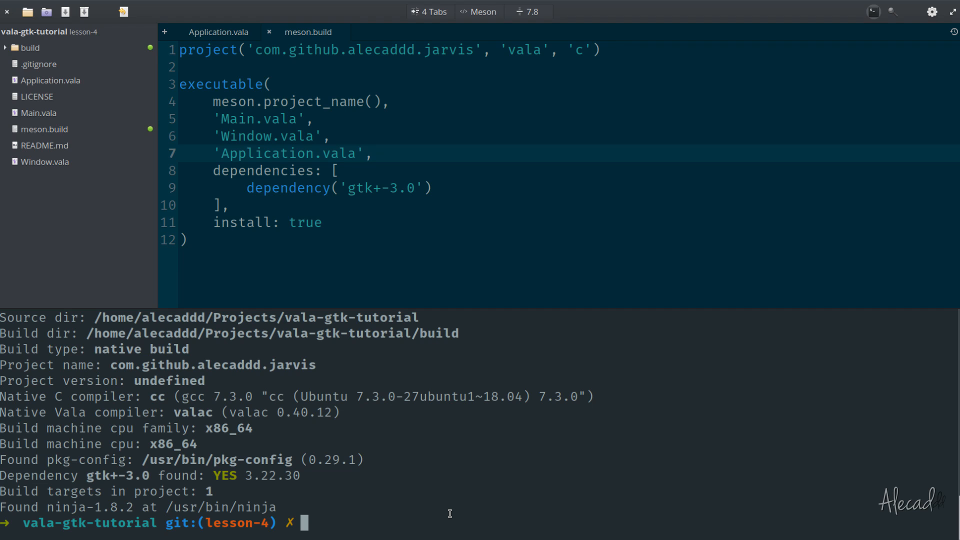
text(cd Projects/vala-gtk-tutorial)
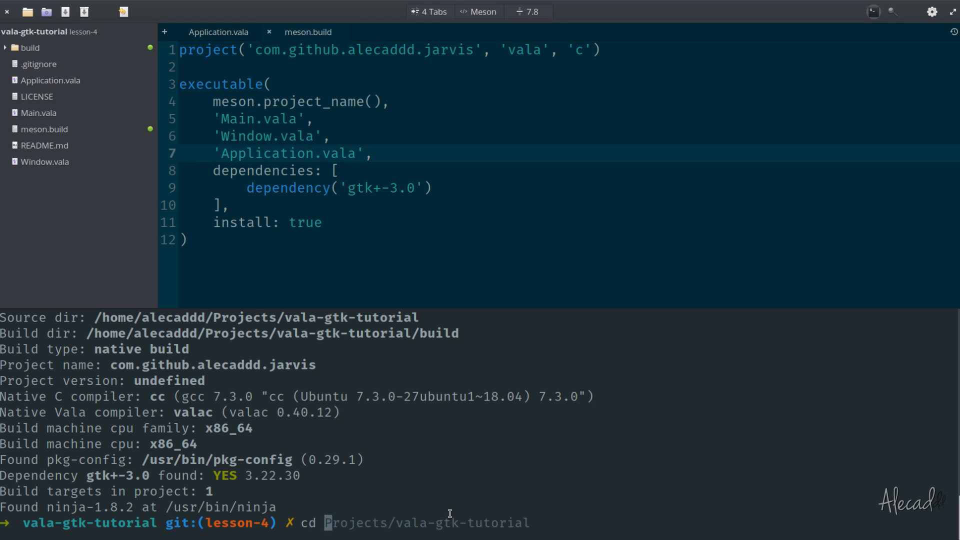
key(Return)
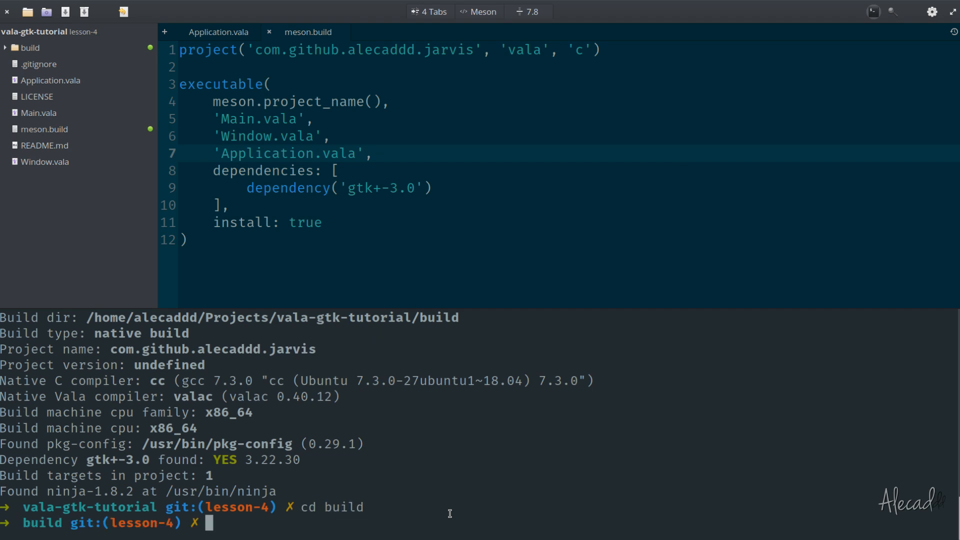
text(ninja)
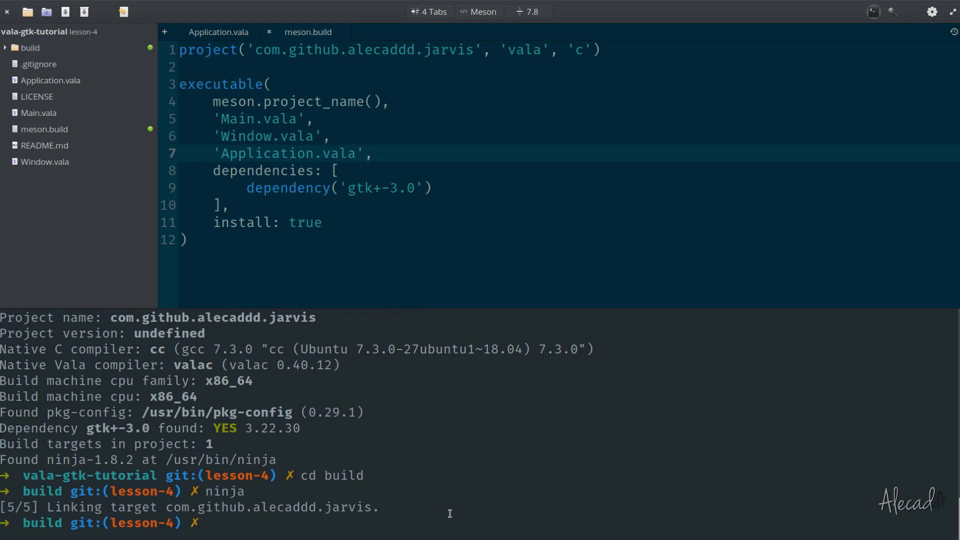
click(29, 48)
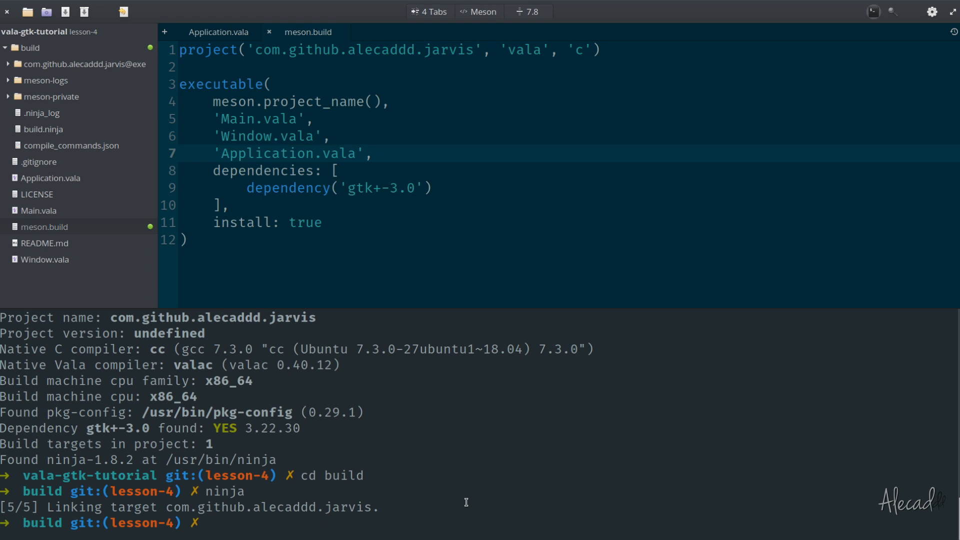
- Launch the compiled ./com.github.alecaddd.jarvis app from the build folder in the terminal
click(208, 522)
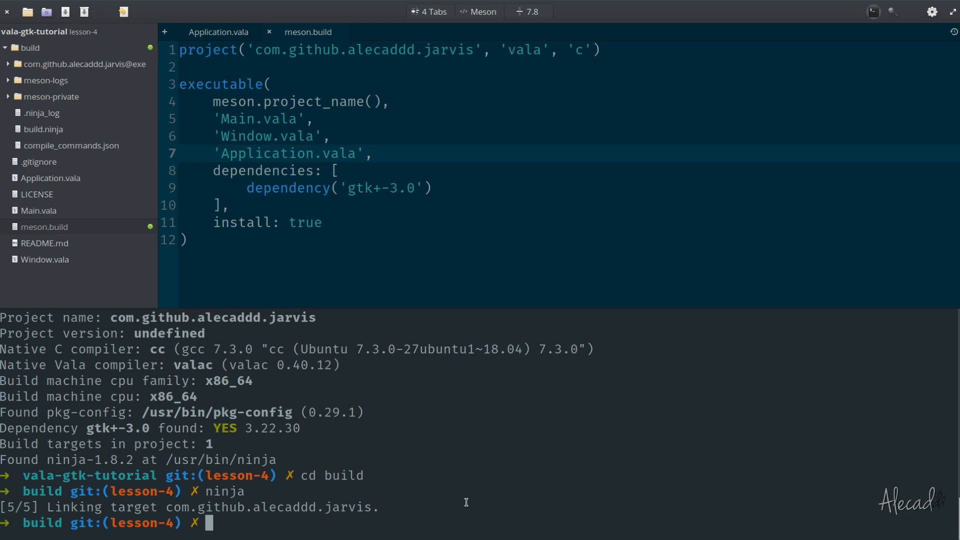
text(./plank)
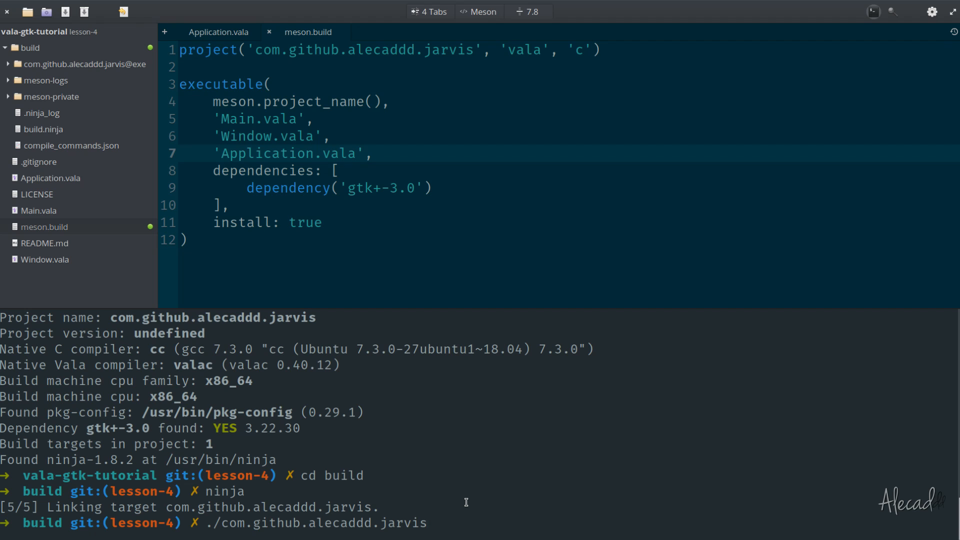
click(429, 522)
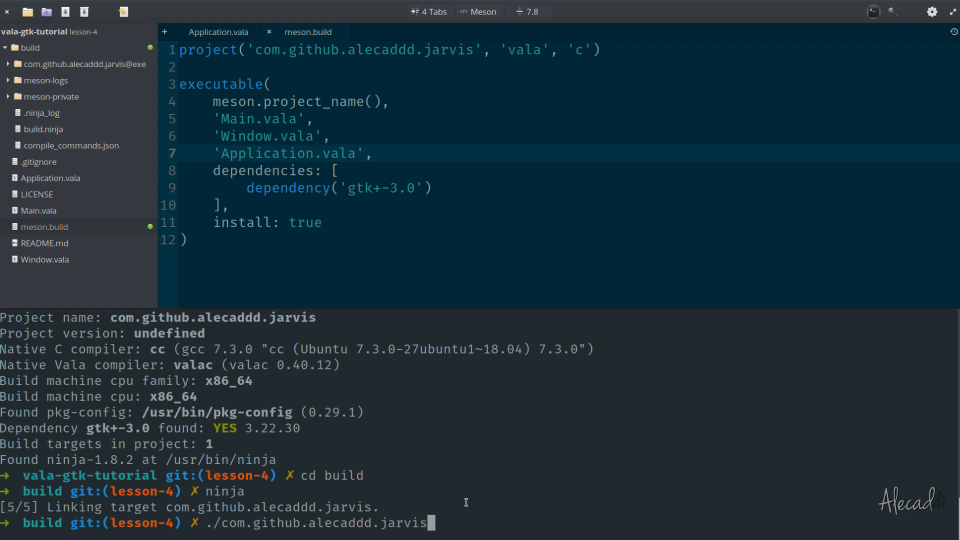
key(Return)
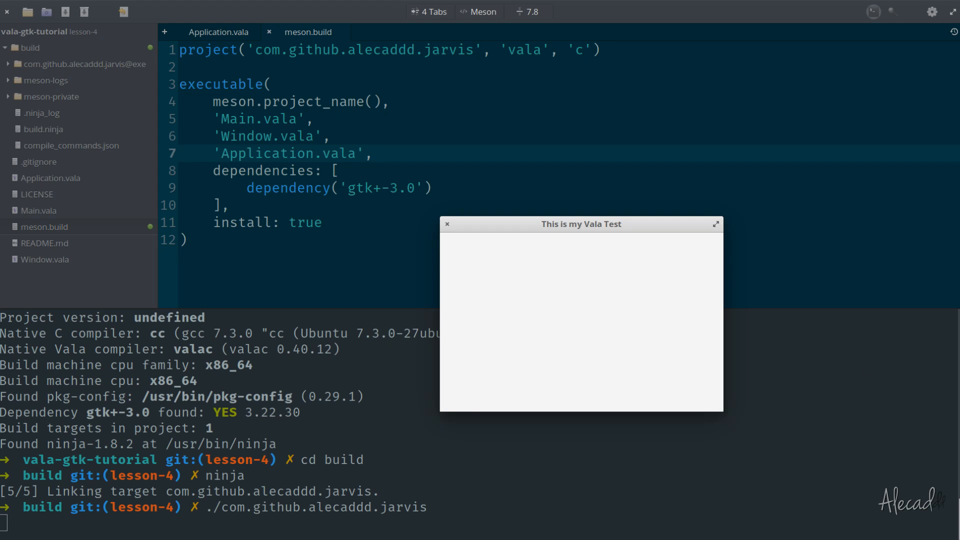
mouse_move(582, 239)
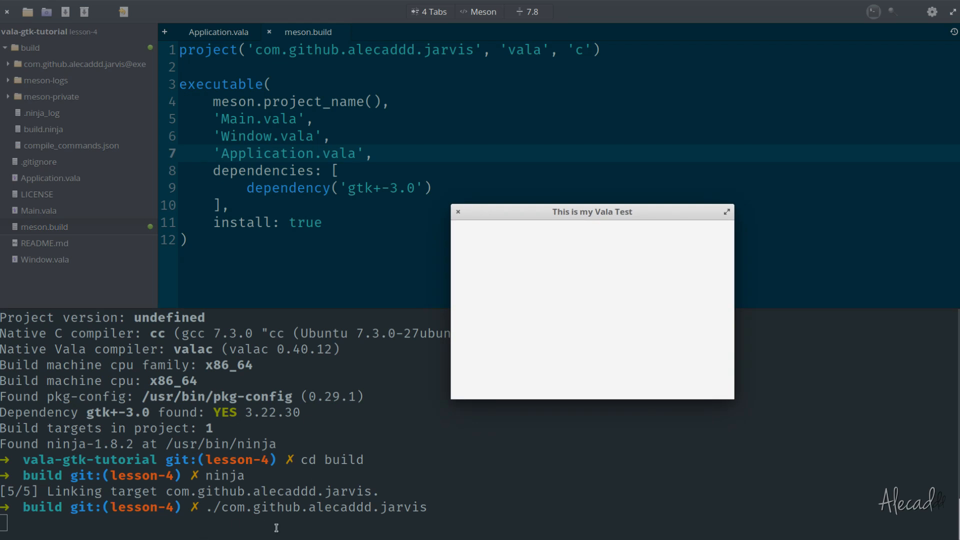
mouse_move(577, 253)
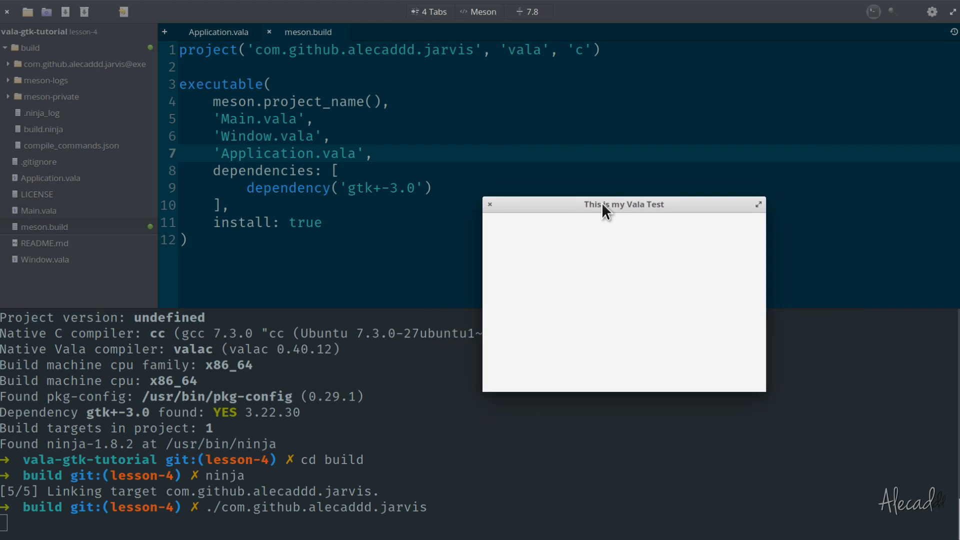
mouse_move(110, 525)
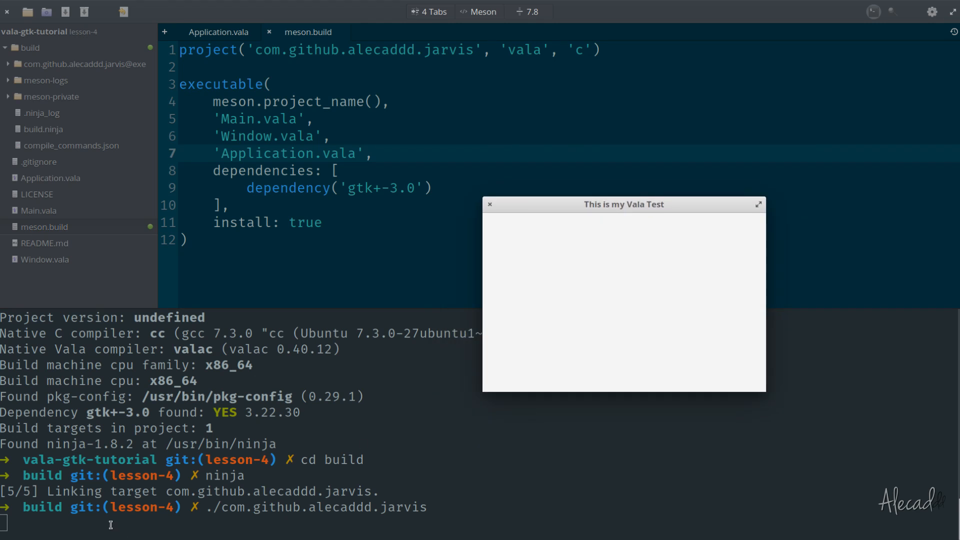
- Close the 'This is my Vala Test' app window that appeared
click(490, 204)
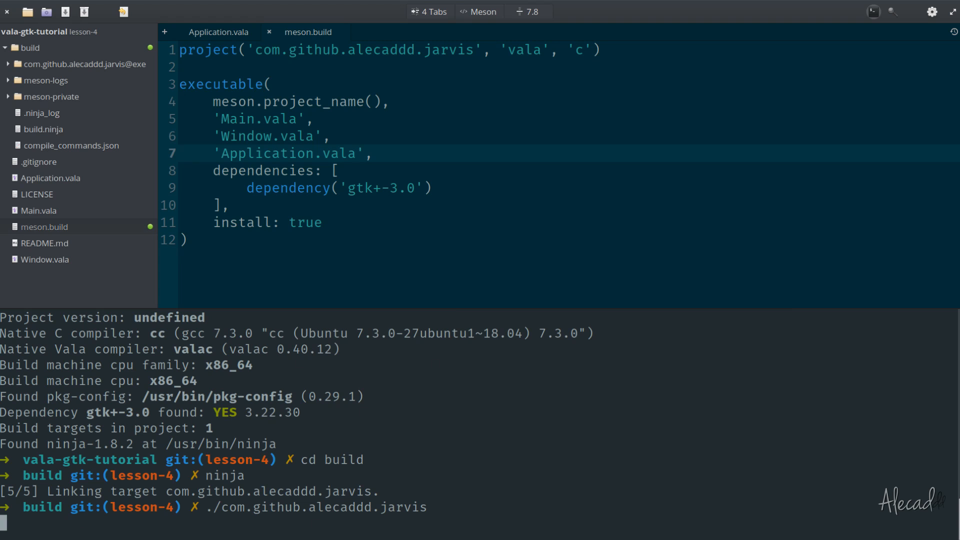
key(Return)
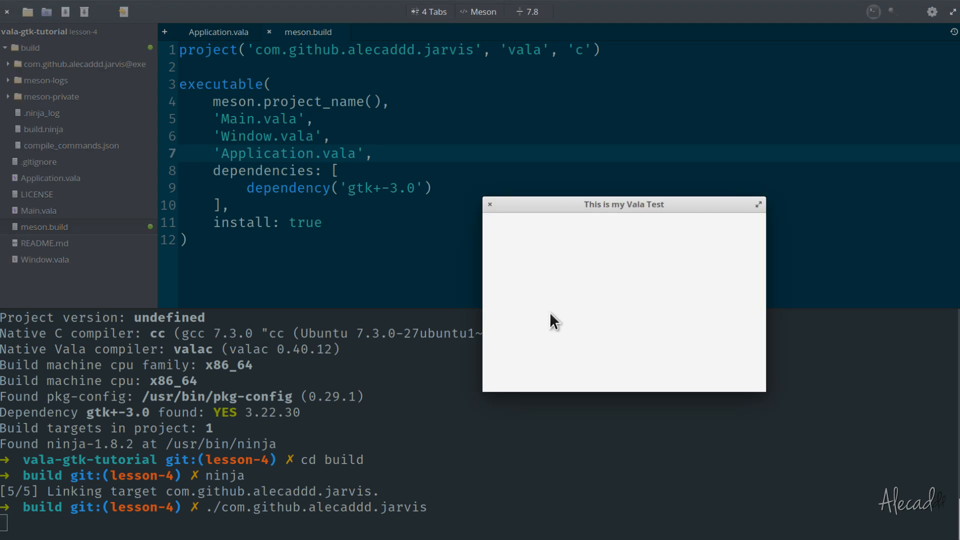
mouse_move(236, 497)
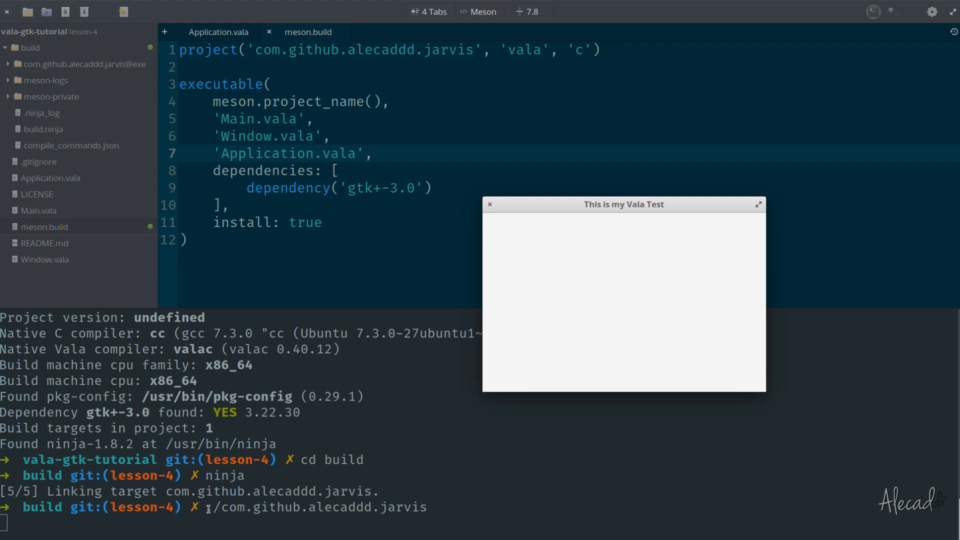
mouse_move(496, 208)
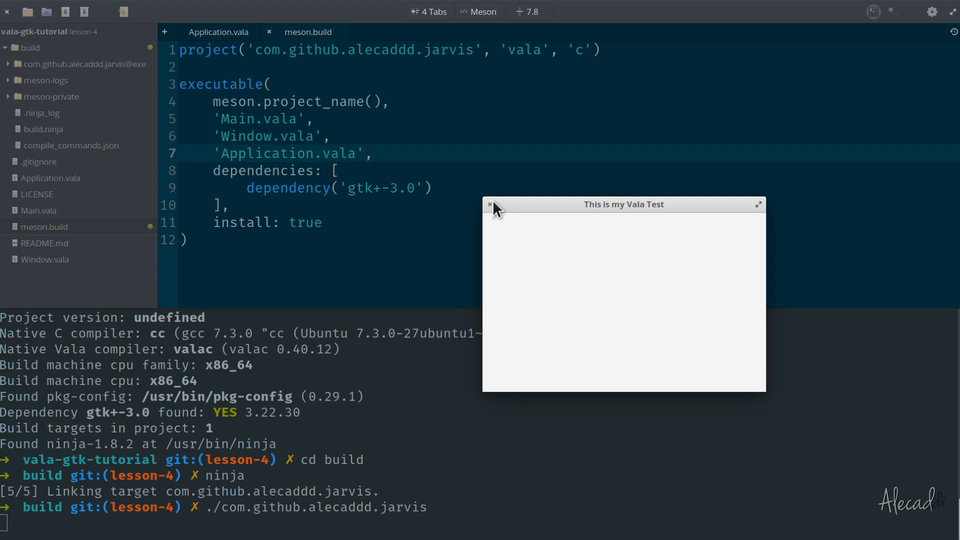
click(489, 204)
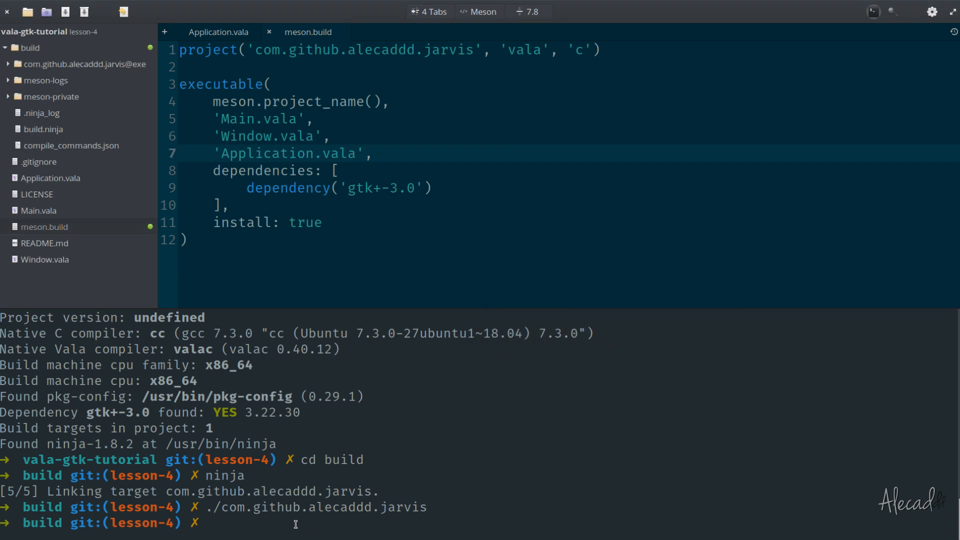
mouse_move(242, 506)
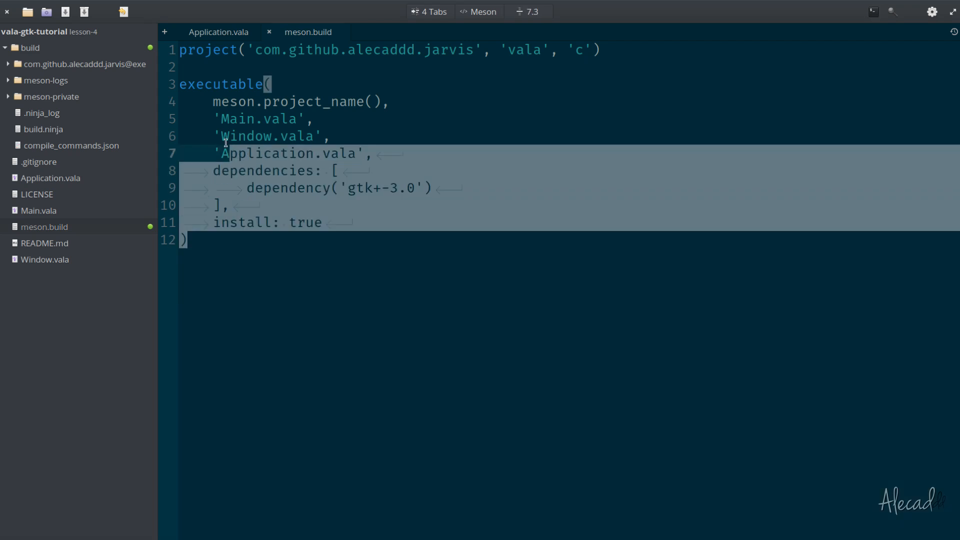
- Close the meson.build tab and collapse the build folder in the project sidebar
click(381, 339)
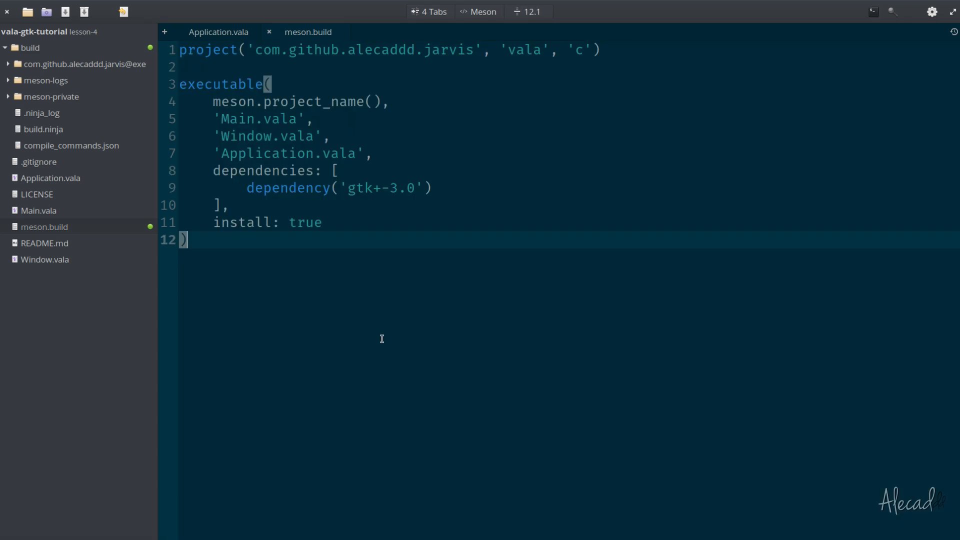
click(29, 48)
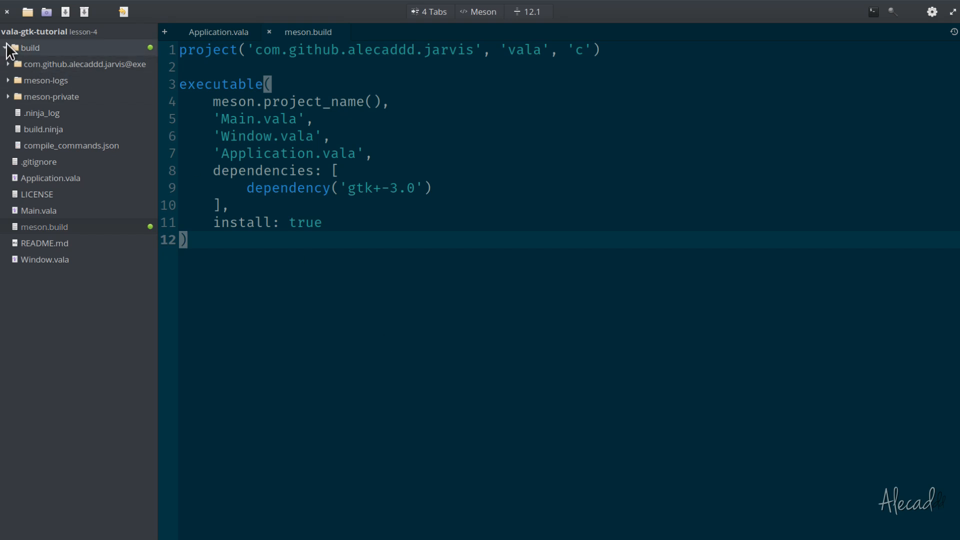
click(6, 48)
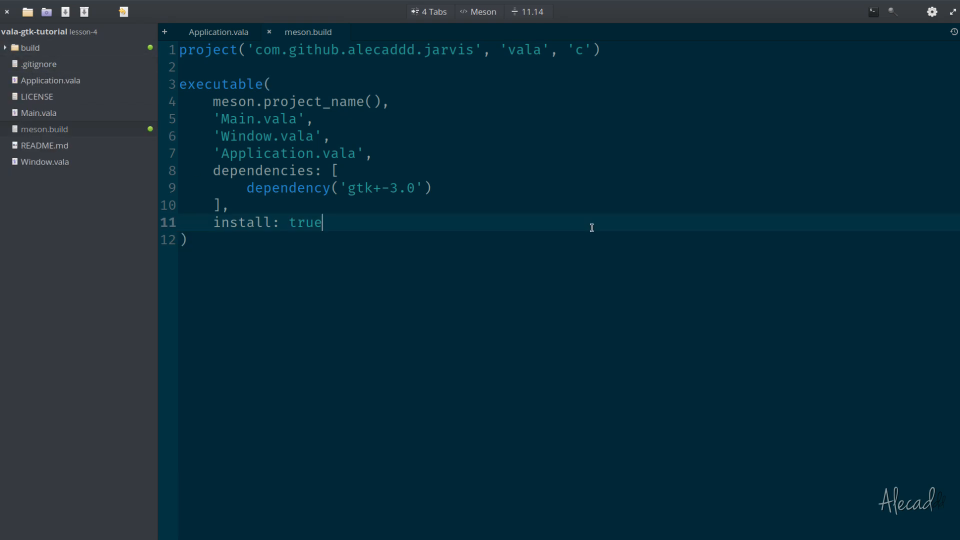
mouse_move(51, 80)
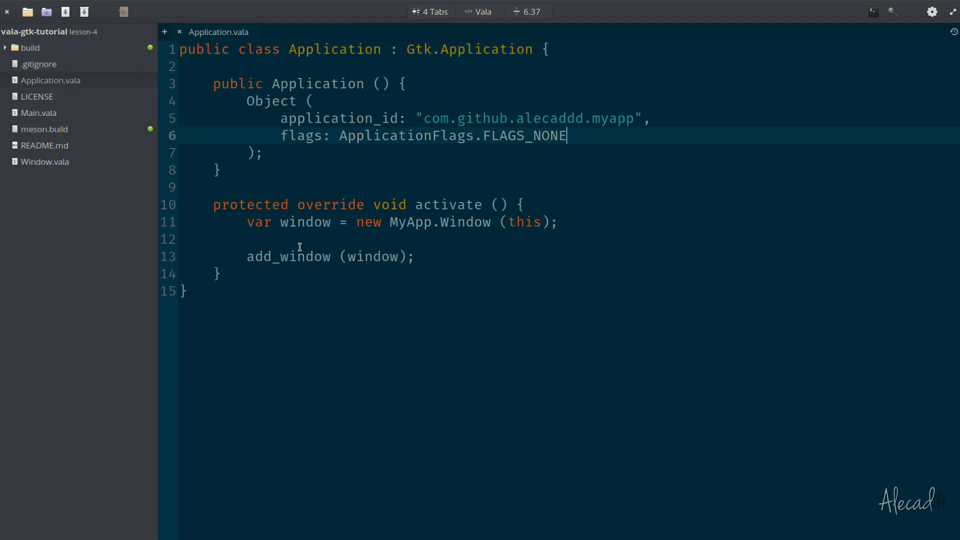
click(217, 274)
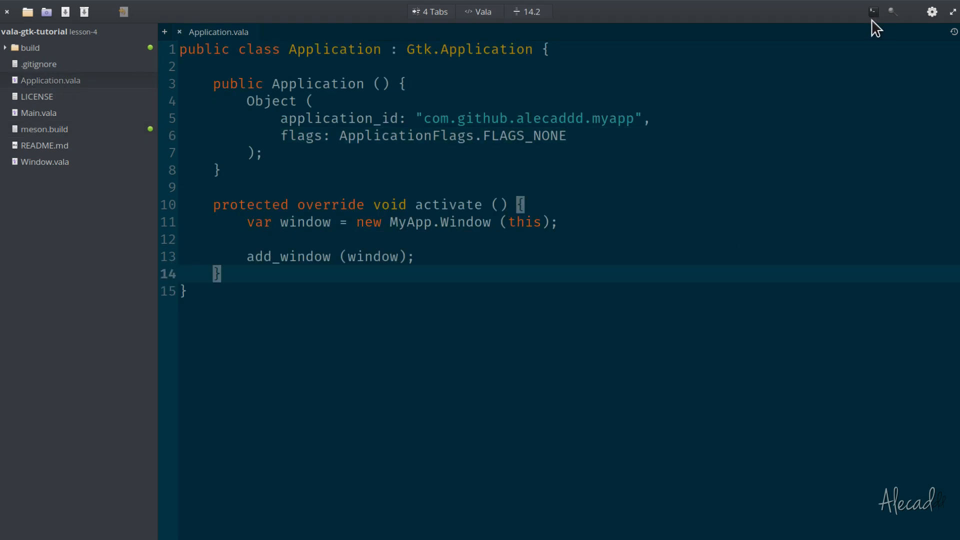
- Rerun ninja in the terminal, which reports no work to do
click(873, 12)
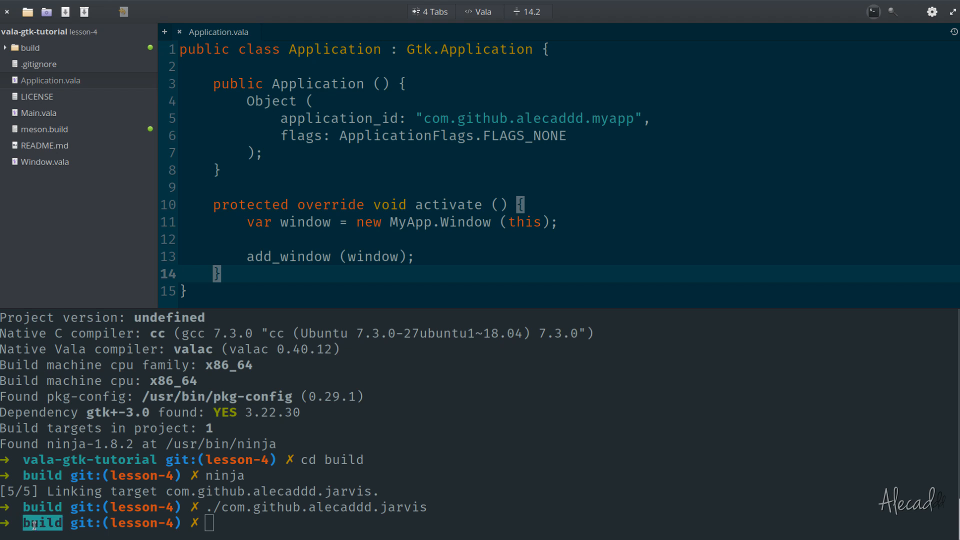
text(ninja)
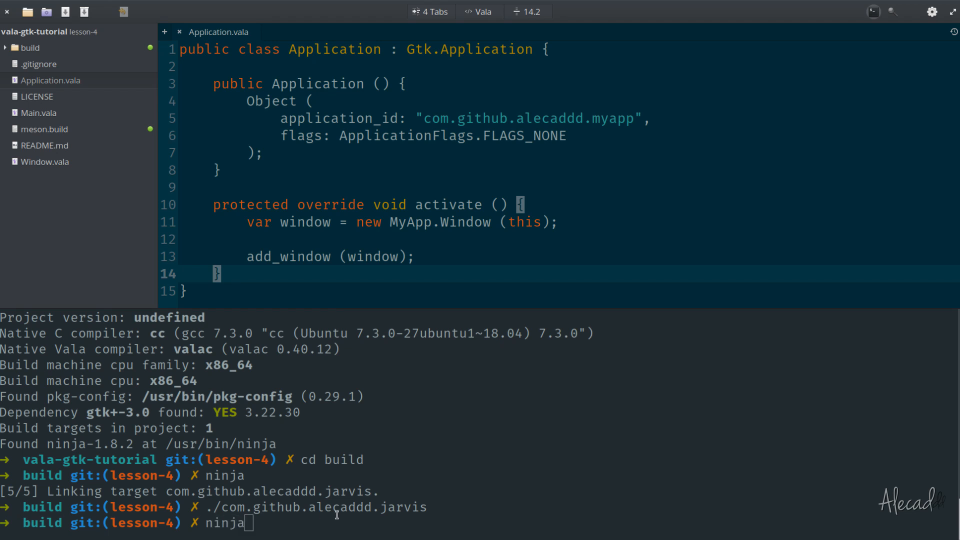
key(Return)
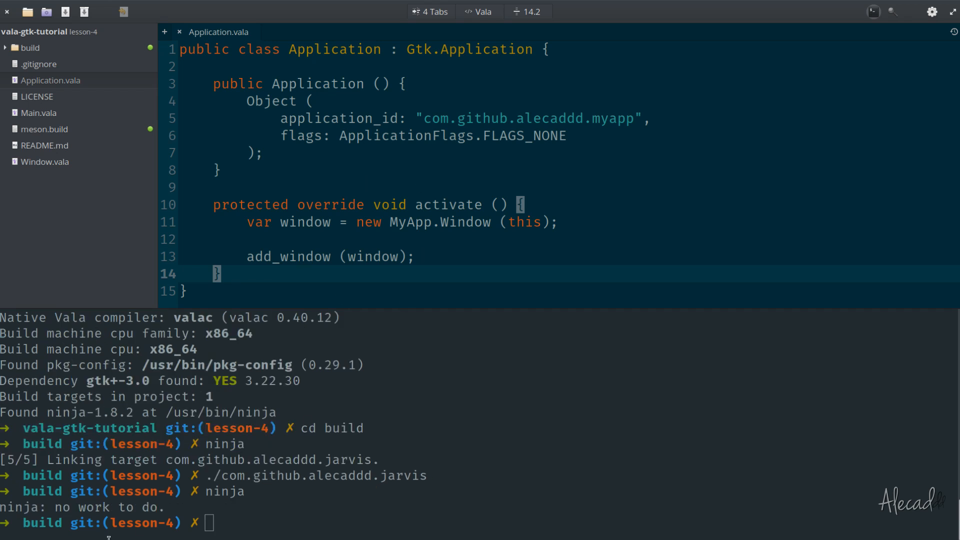
mouse_move(341, 433)
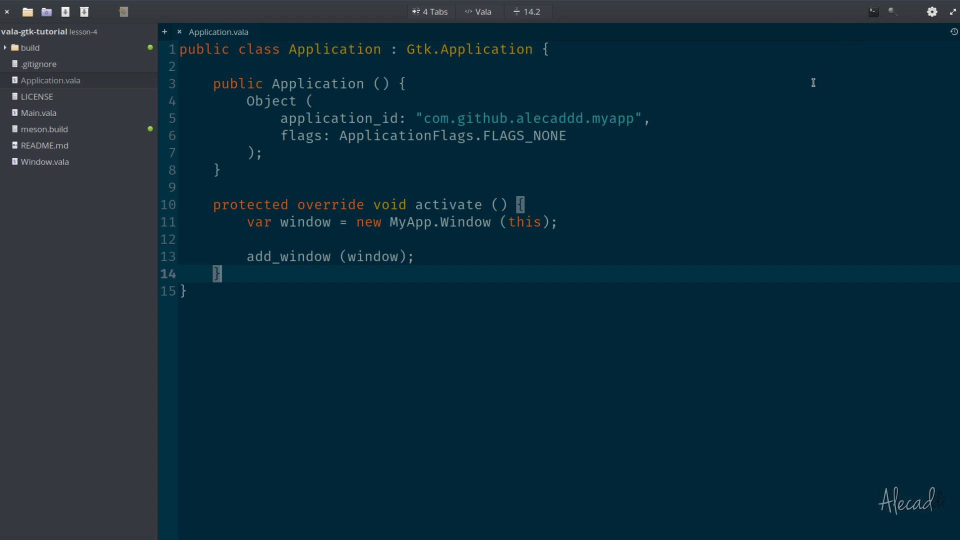
- Hide the embedded terminal so only Application.vala fills the editor
click(263, 152)
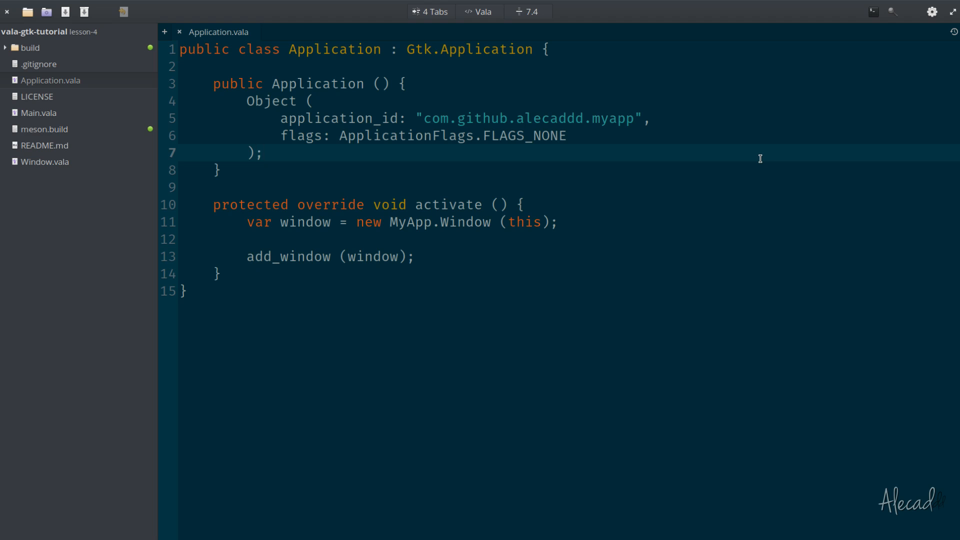
click(262, 152)
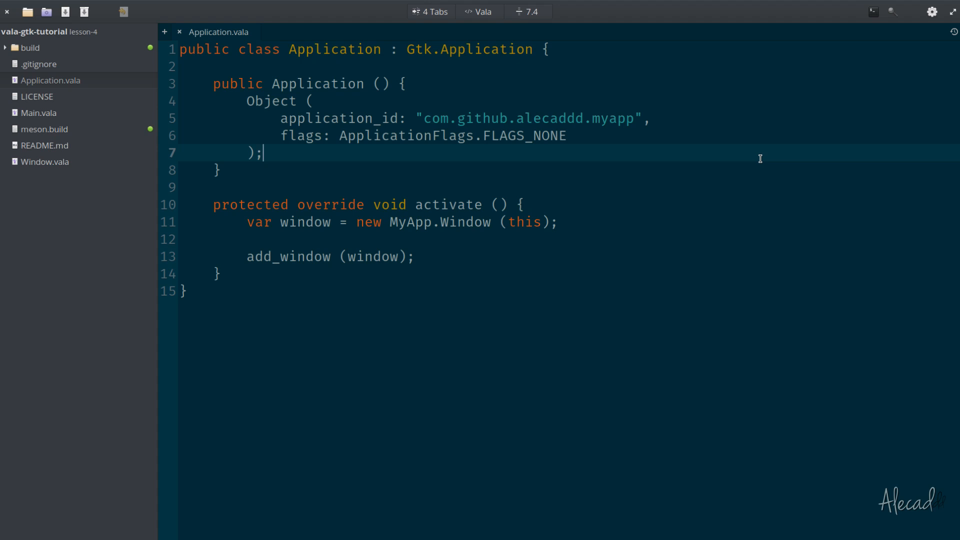